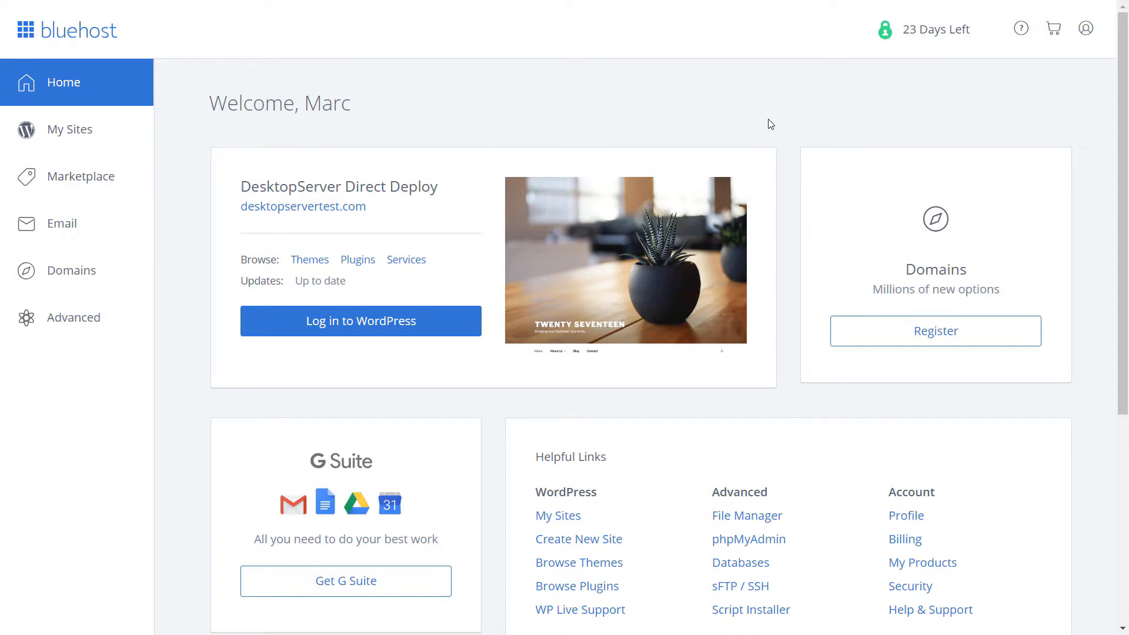
pyautogui.moveTo(499, 101)
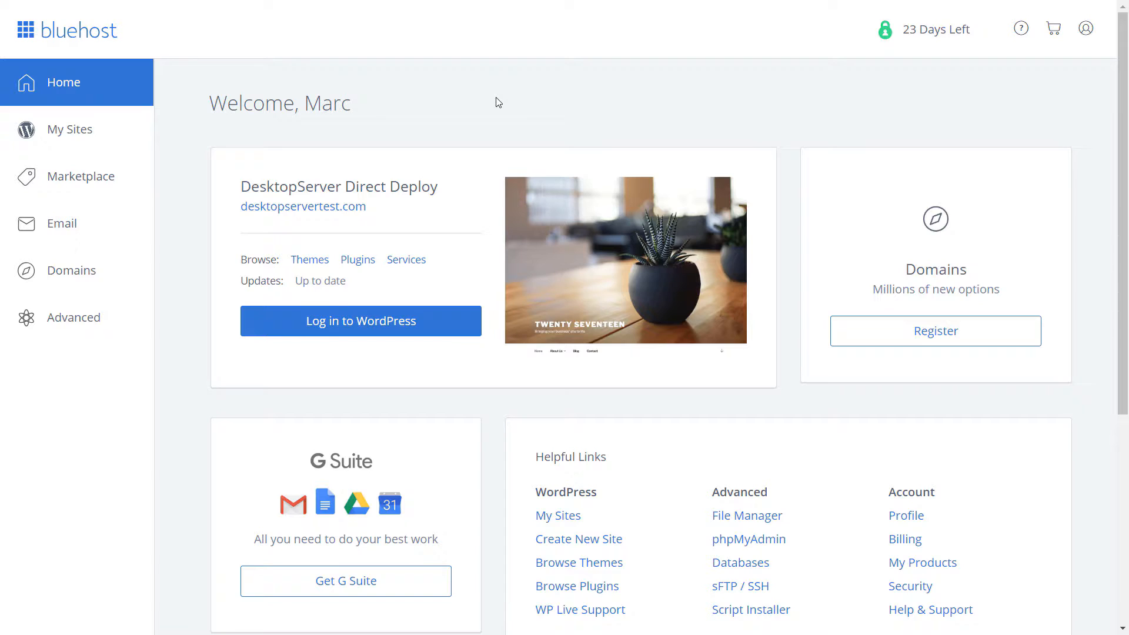
pyautogui.moveTo(464, 114)
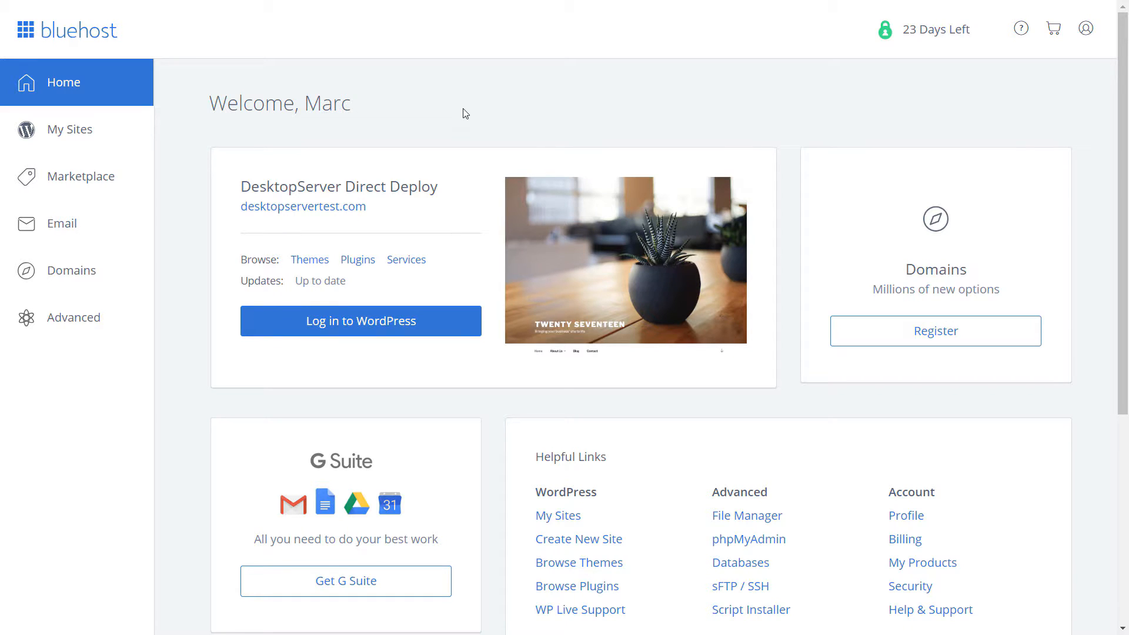
pyautogui.moveTo(388, 138)
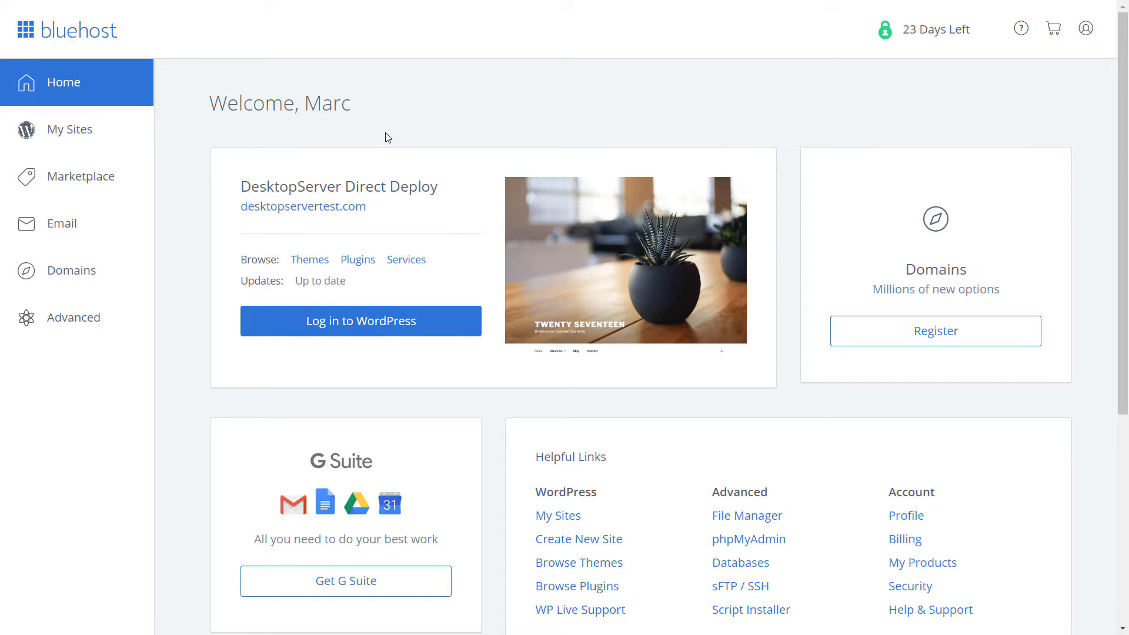
pyautogui.moveTo(384, 142)
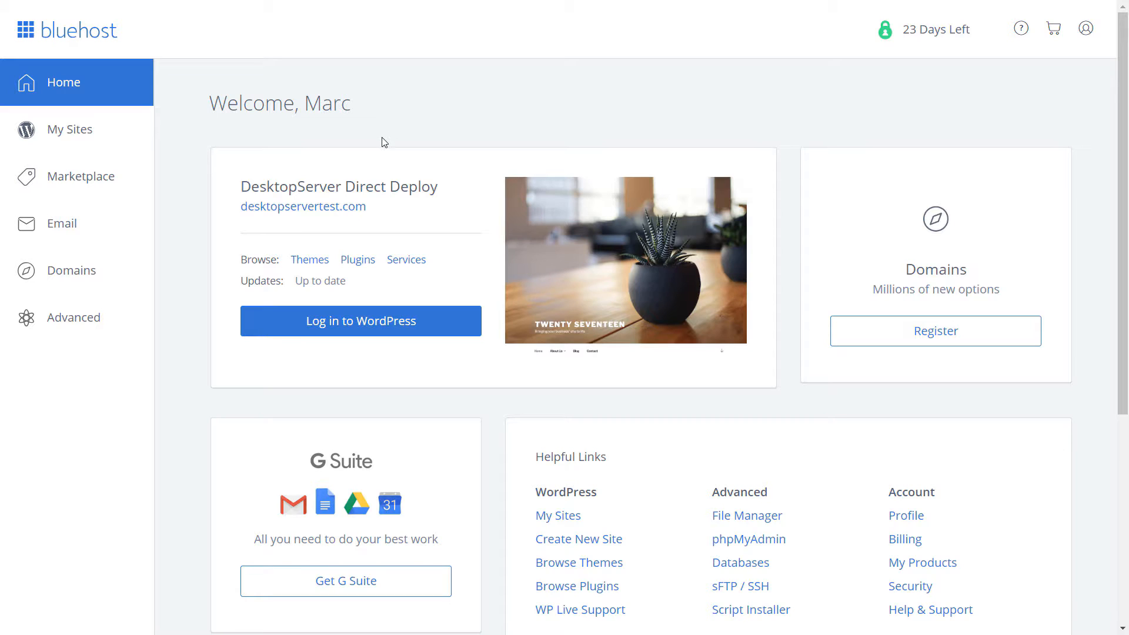
pyautogui.moveTo(214, 136)
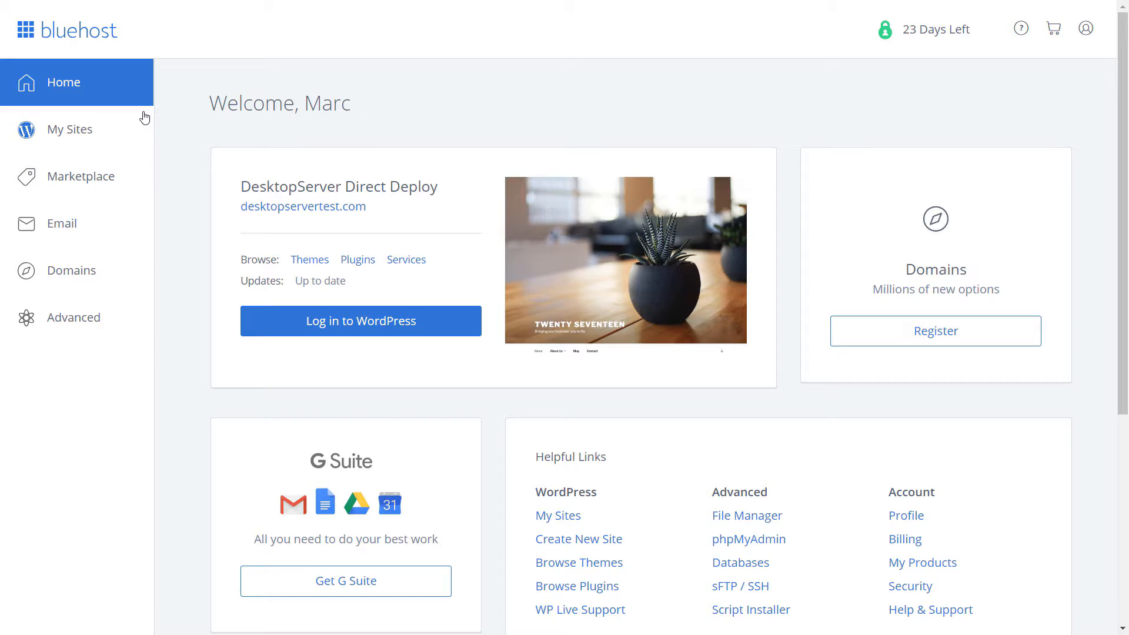
pyautogui.moveTo(69, 130)
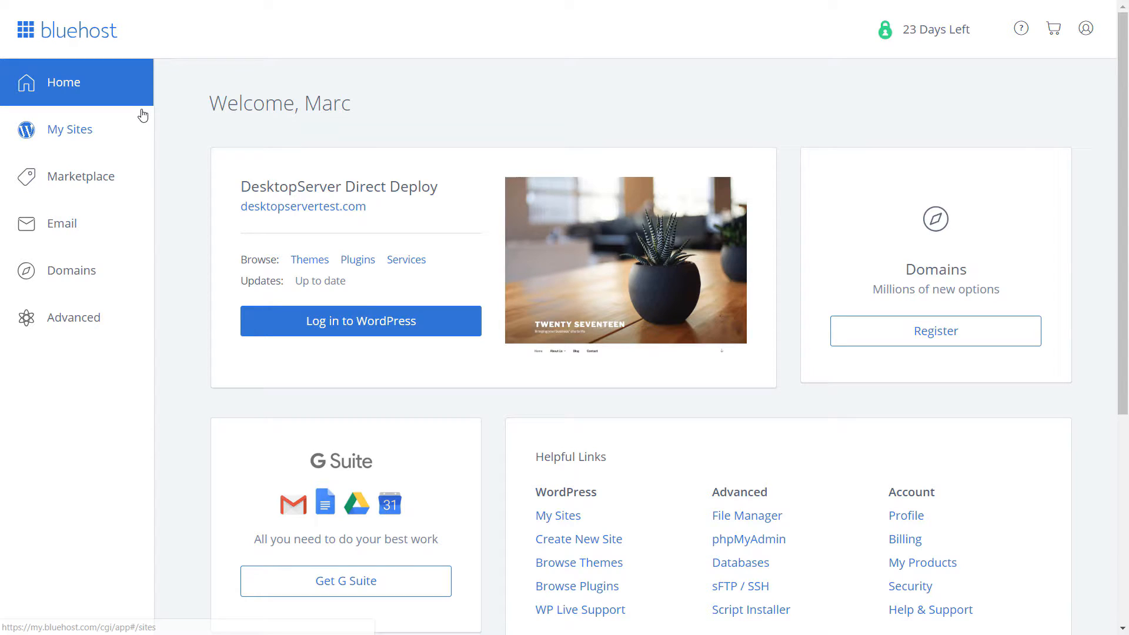
pyautogui.moveTo(135, 120)
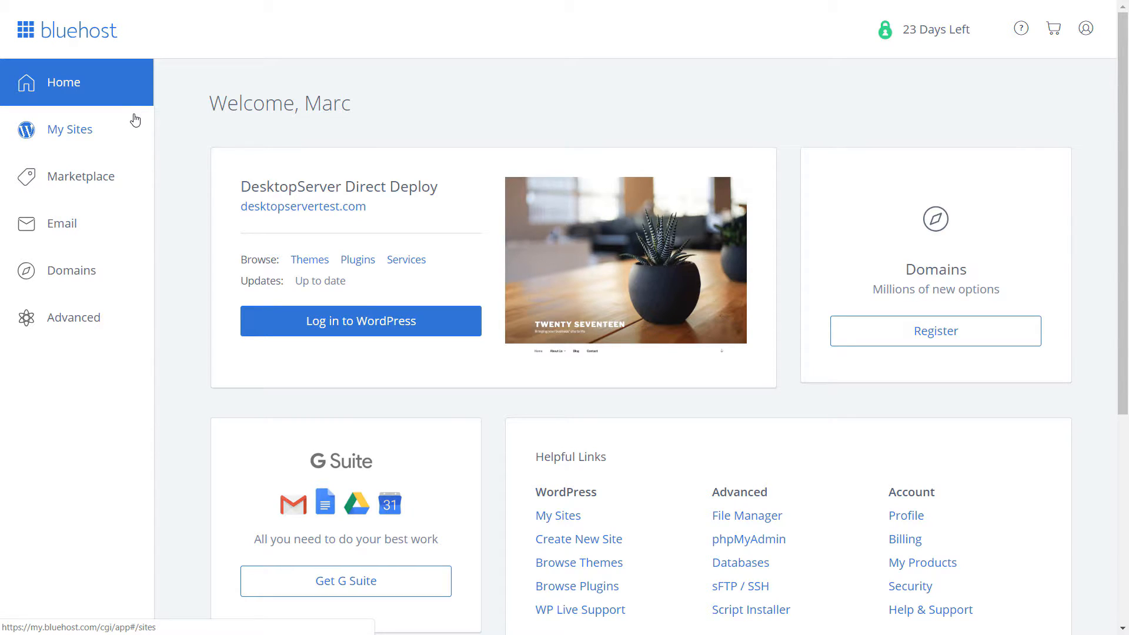
pyautogui.moveTo(246, 213)
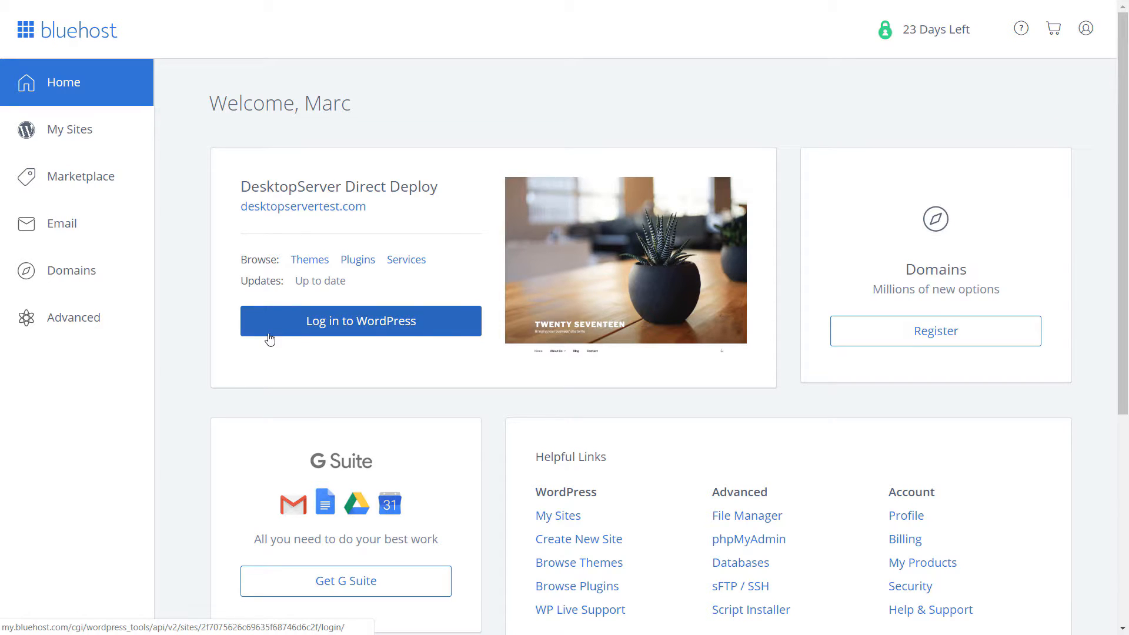
pyautogui.moveTo(184, 171)
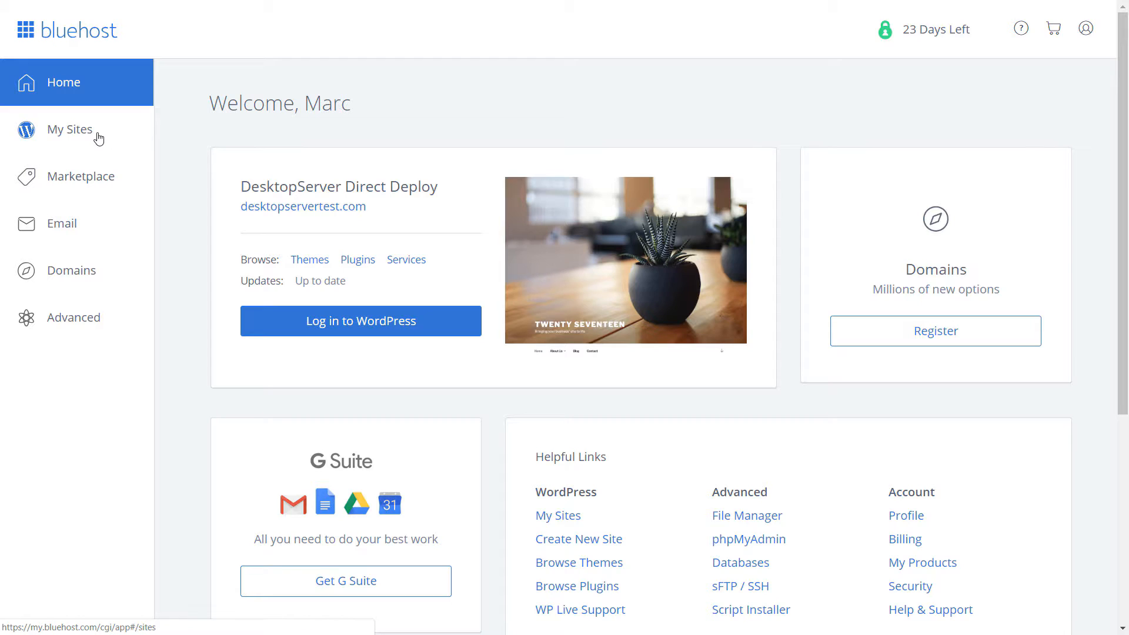
pyautogui.moveTo(71, 134)
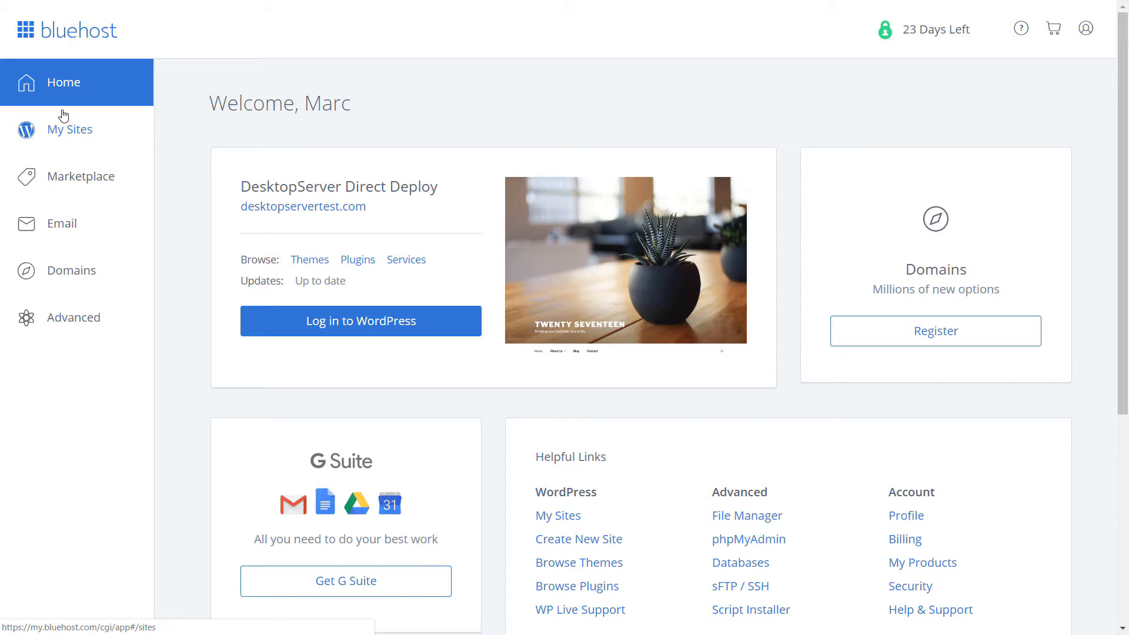
pyautogui.moveTo(67, 151)
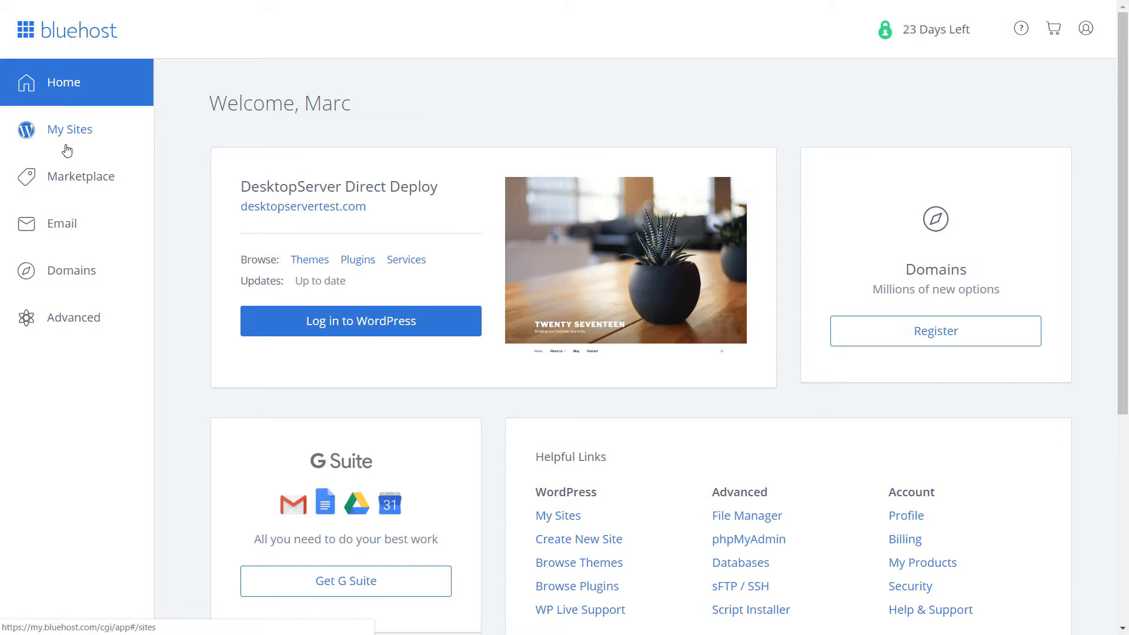
pyautogui.moveTo(66, 137)
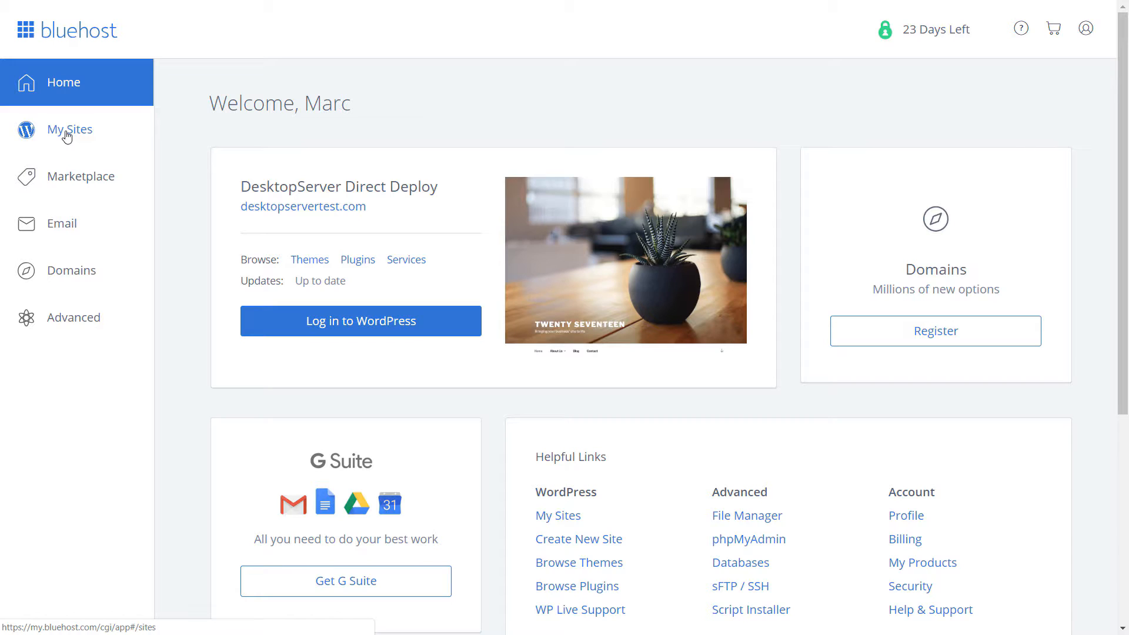
# Go to My Sites to list the account's WordPress sites
pyautogui.click(71, 129)
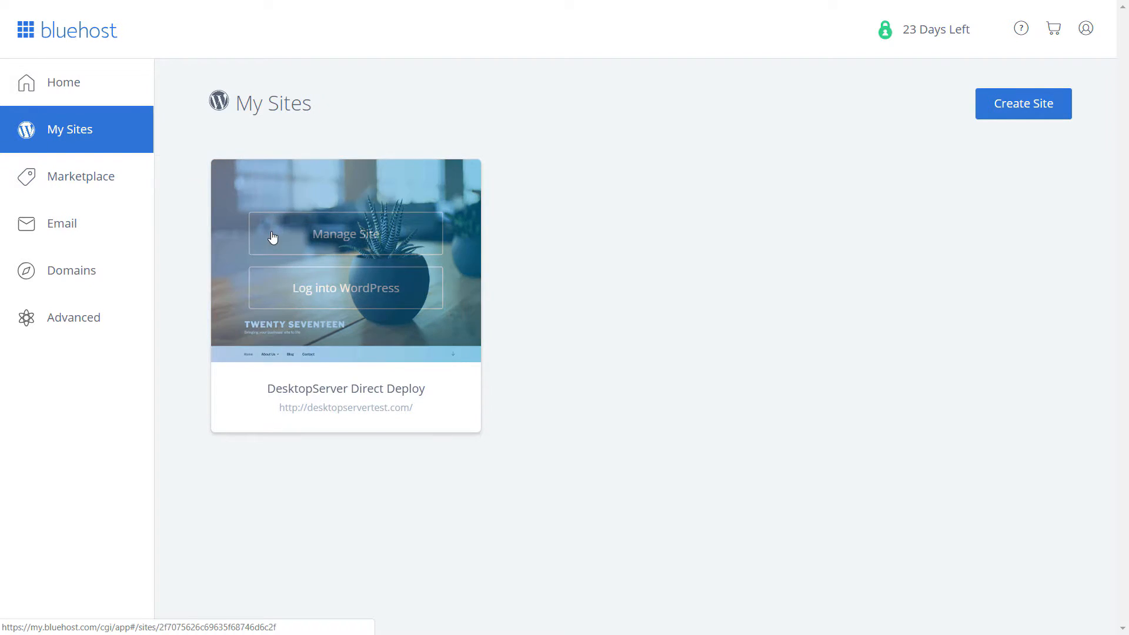
pyautogui.moveTo(323, 247)
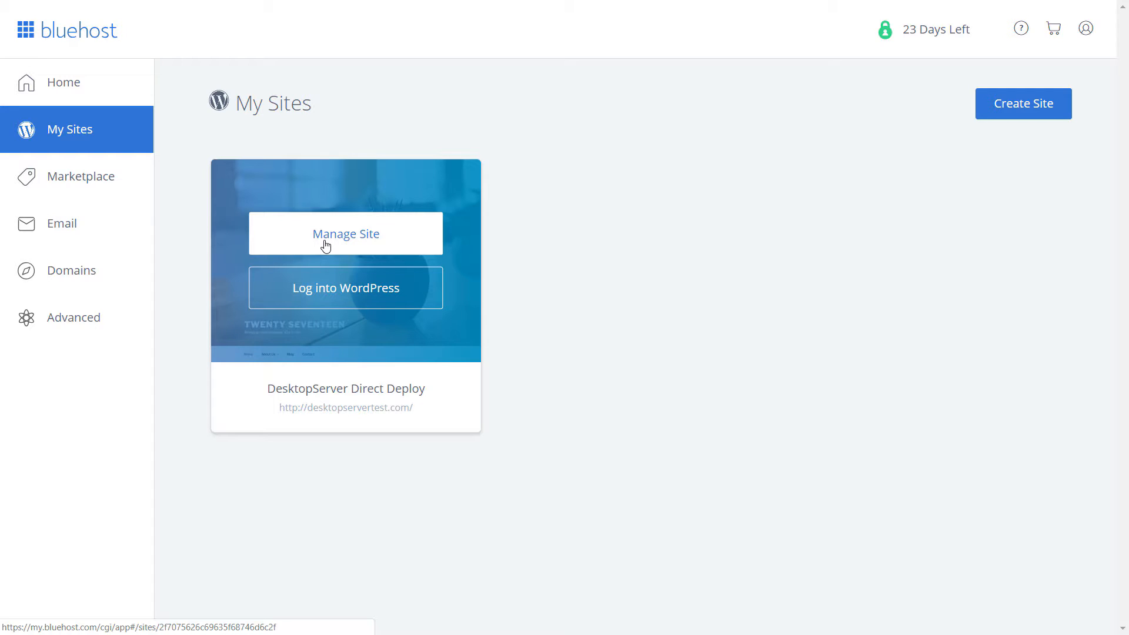
# Permanently delete the DesktopServer Direct Deploy site and its files from its Settings, confirming the deletion
pyautogui.click(345, 233)
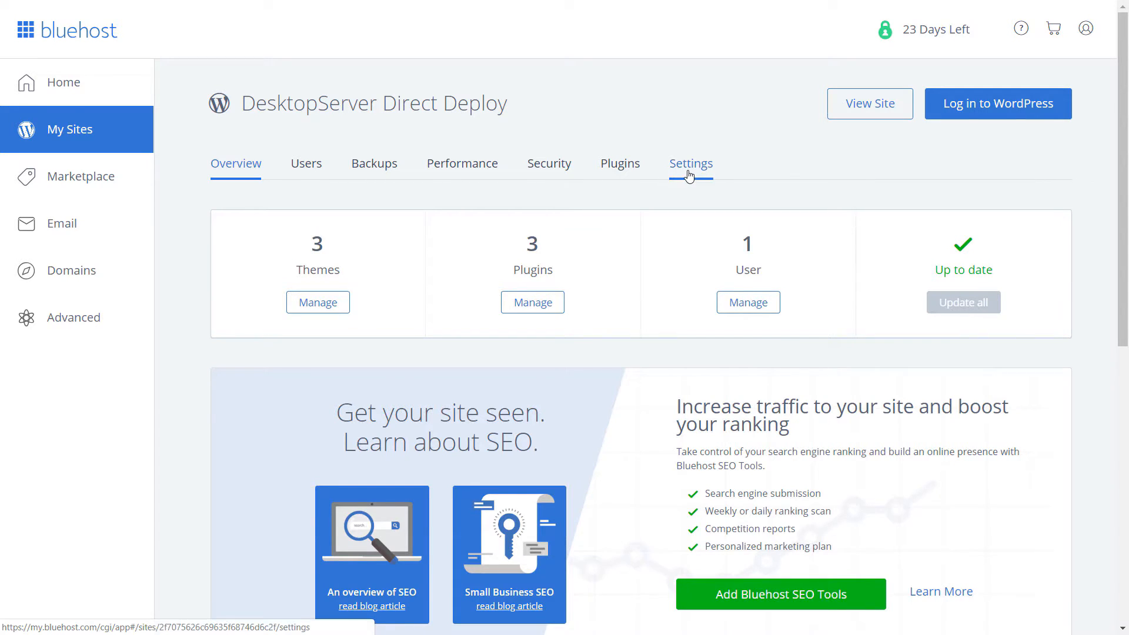
pyautogui.click(691, 163)
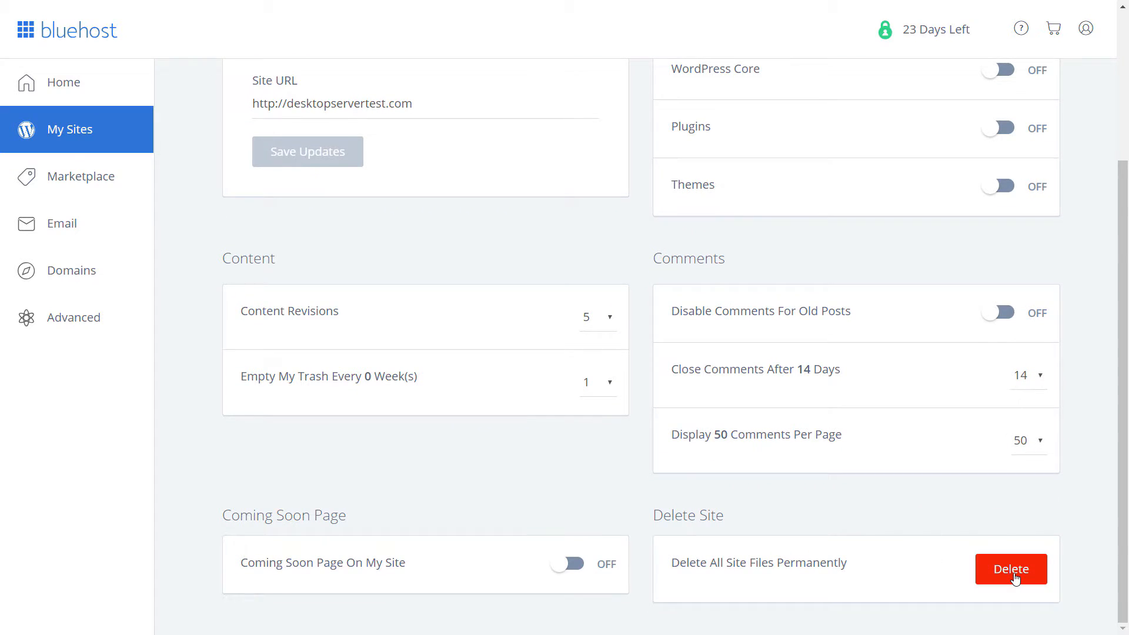
pyautogui.click(1011, 569)
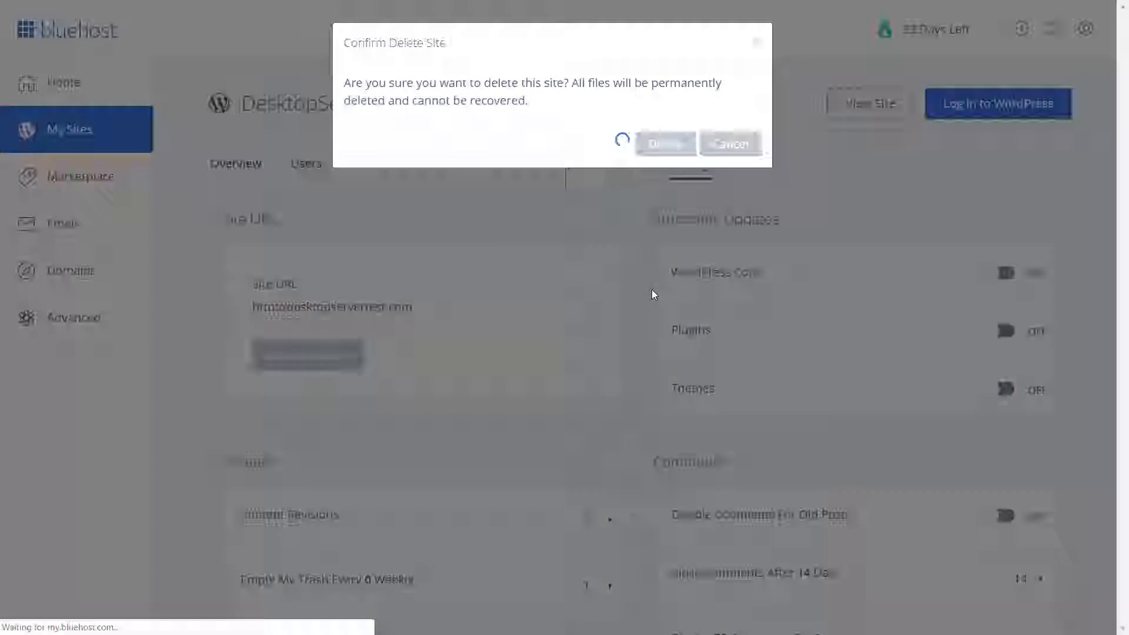
pyautogui.click(666, 142)
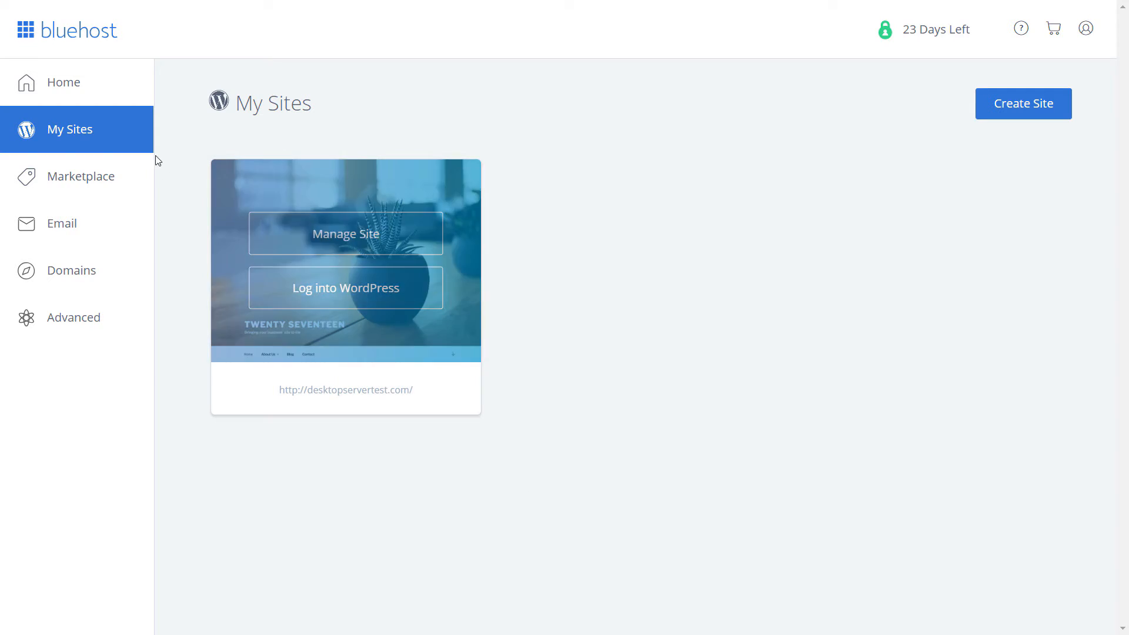
pyautogui.moveTo(995, 107)
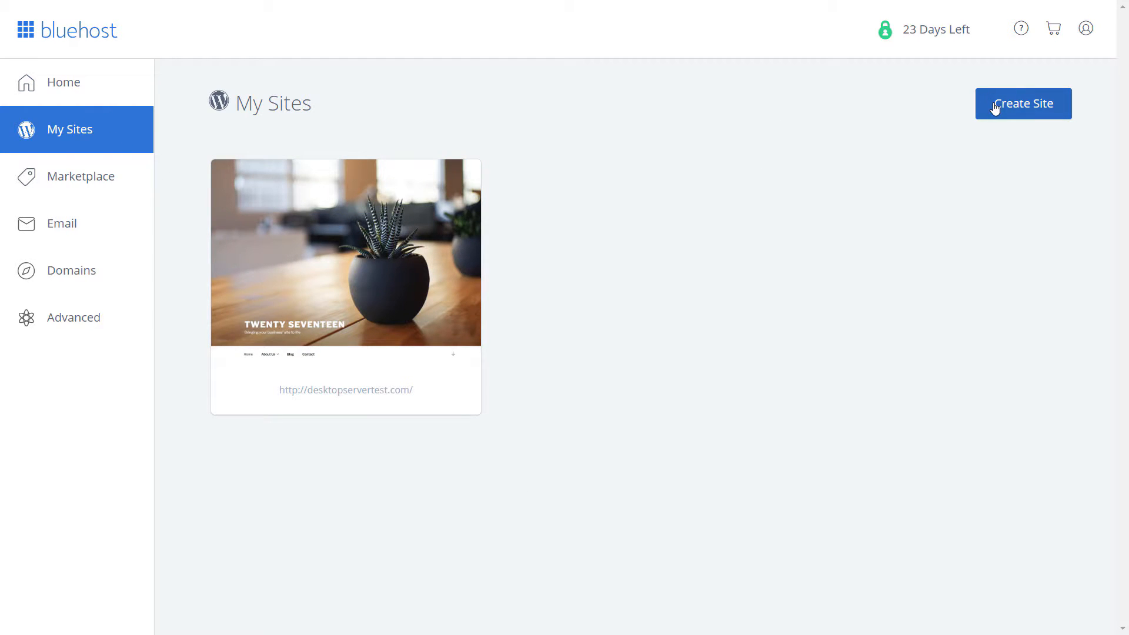
# Create a new WordPress site named 'Direct Deployment with DesktopServer' with tagline 'Easy-Peasy' and continue to domain choice
pyautogui.click(1023, 104)
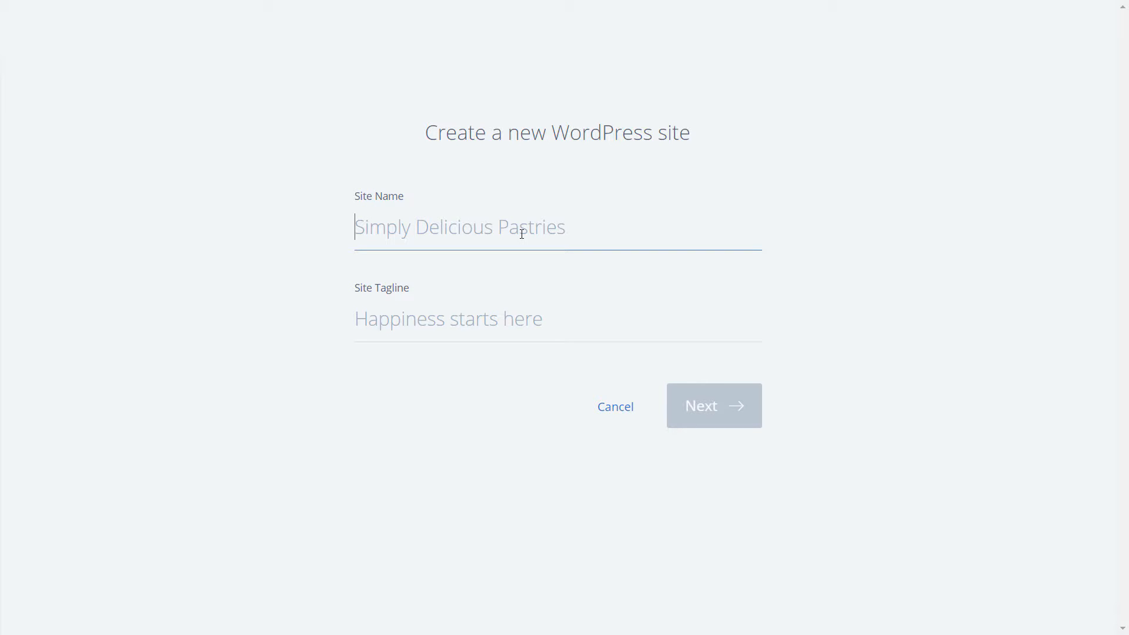
pyautogui.write('Direct Deployment with Desktop')
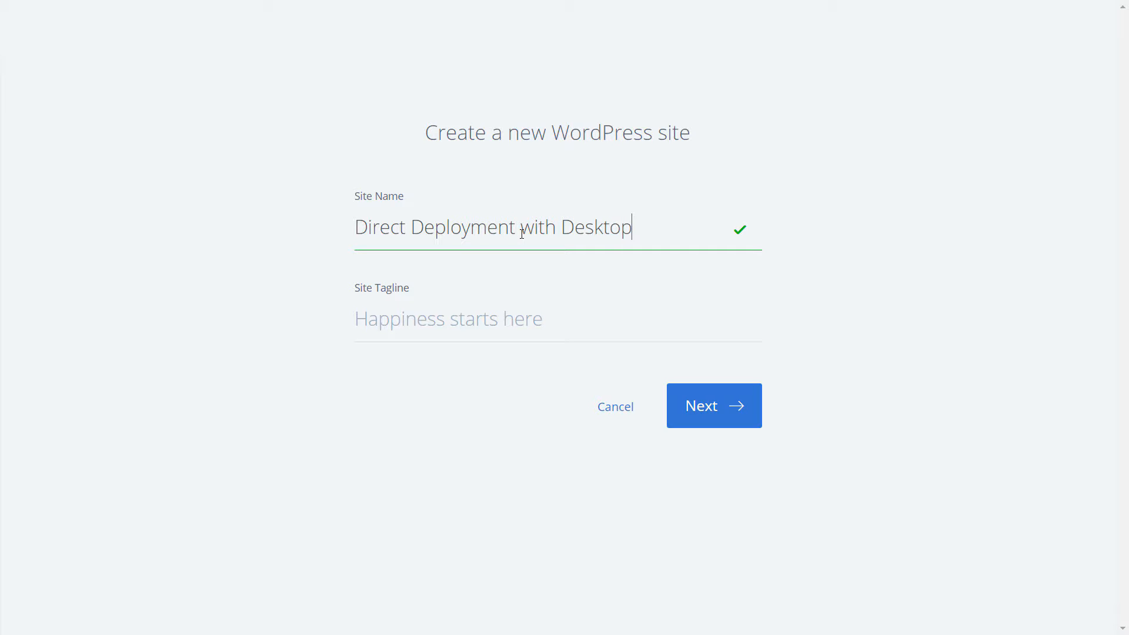
pyautogui.write('Server')
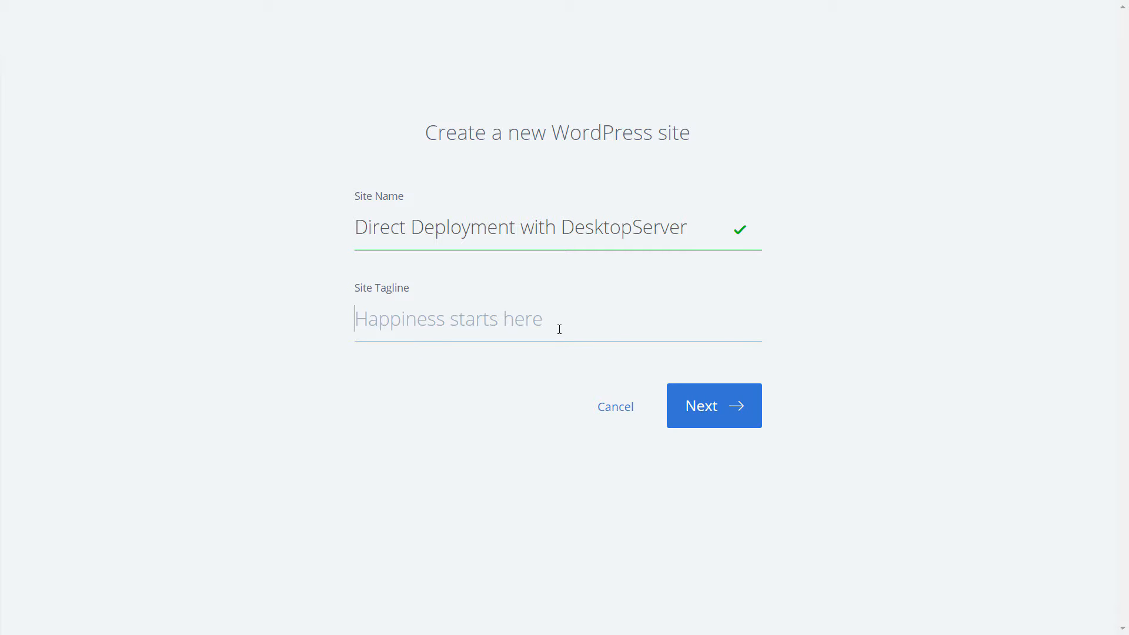
pyautogui.write('Easy-Peas')
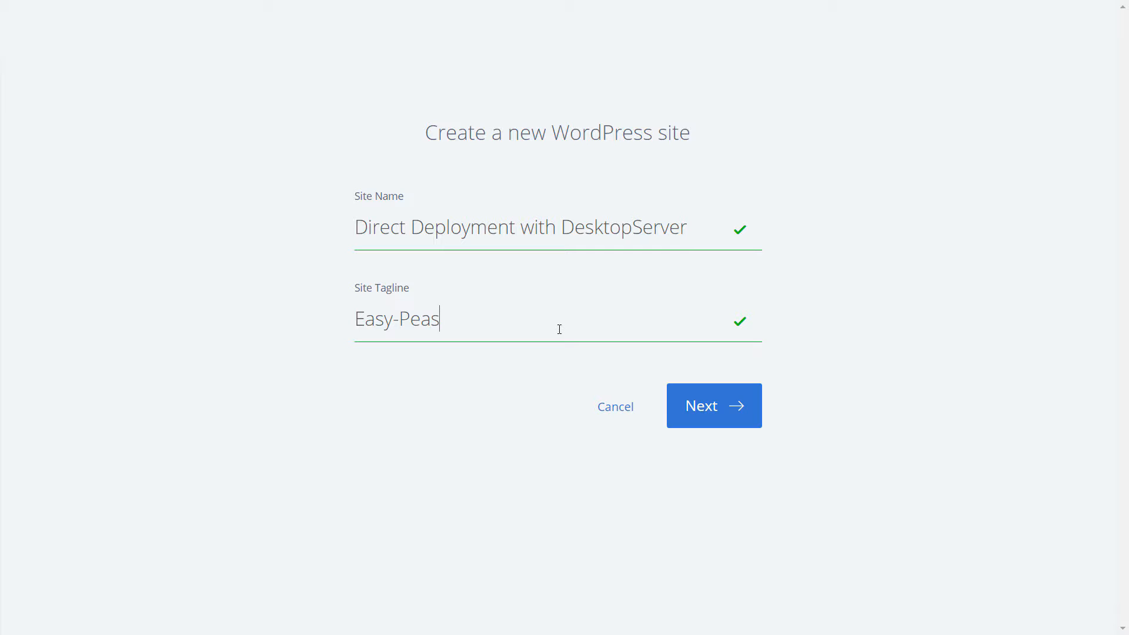
pyautogui.write('y')
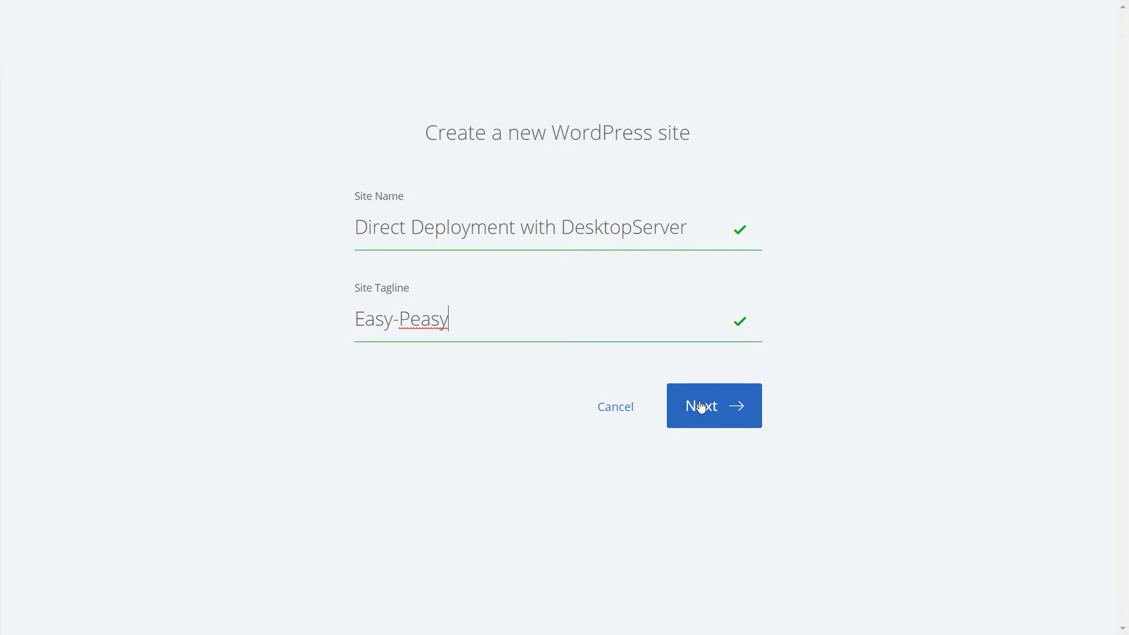
pyautogui.click(714, 406)
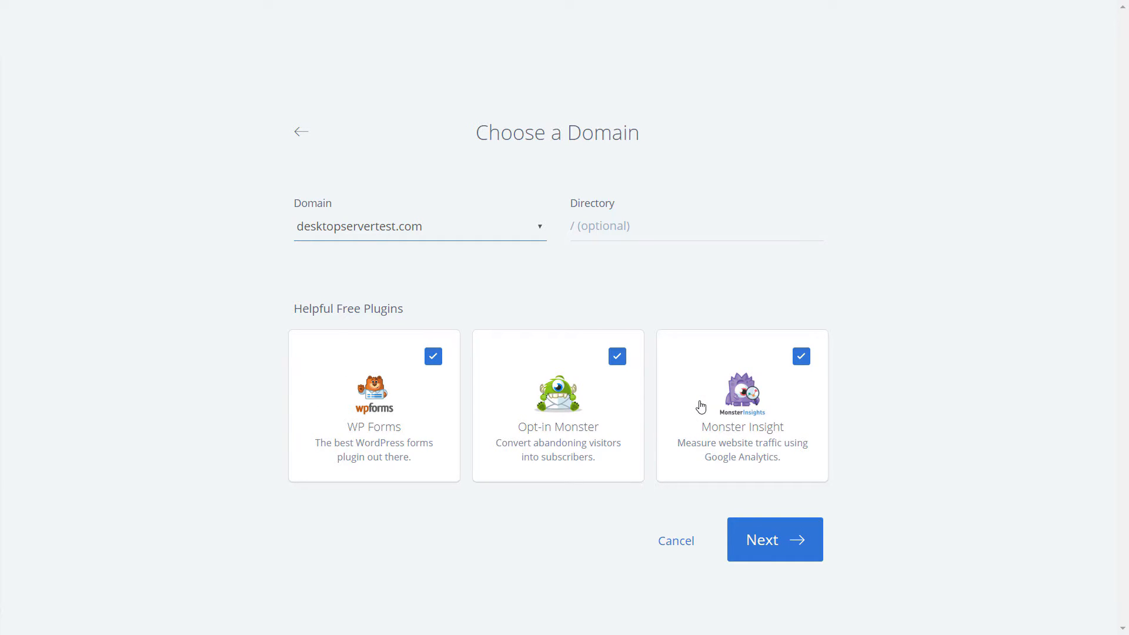
pyautogui.moveTo(655, 308)
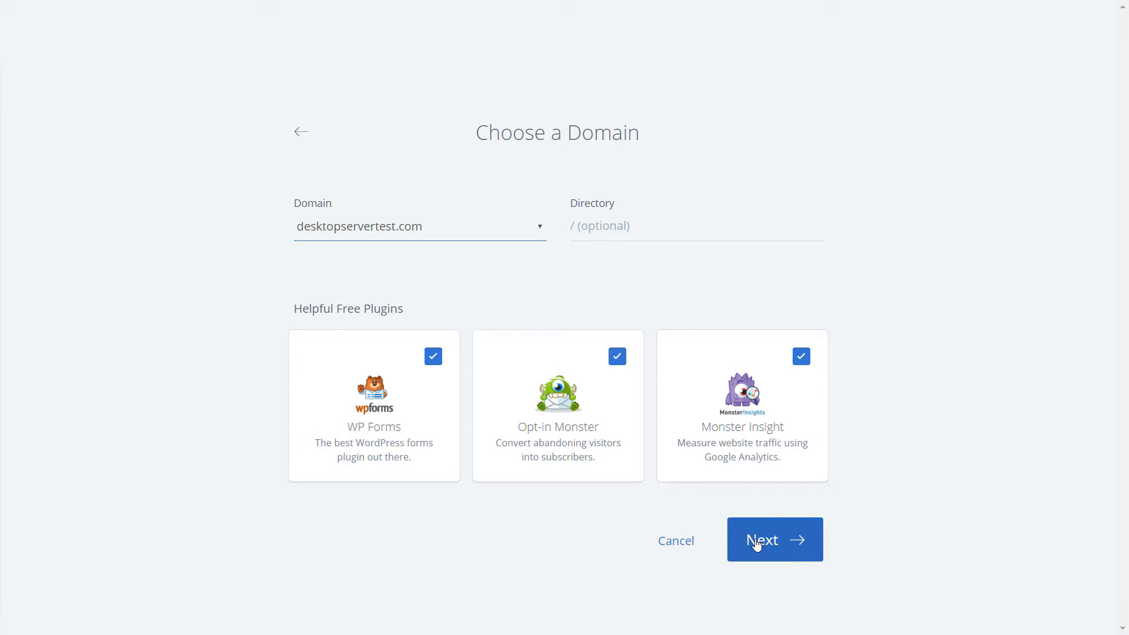
# Install WordPress on desktopservertest.com, then reveal and copy the generated admin password into the text editor
pyautogui.click(775, 540)
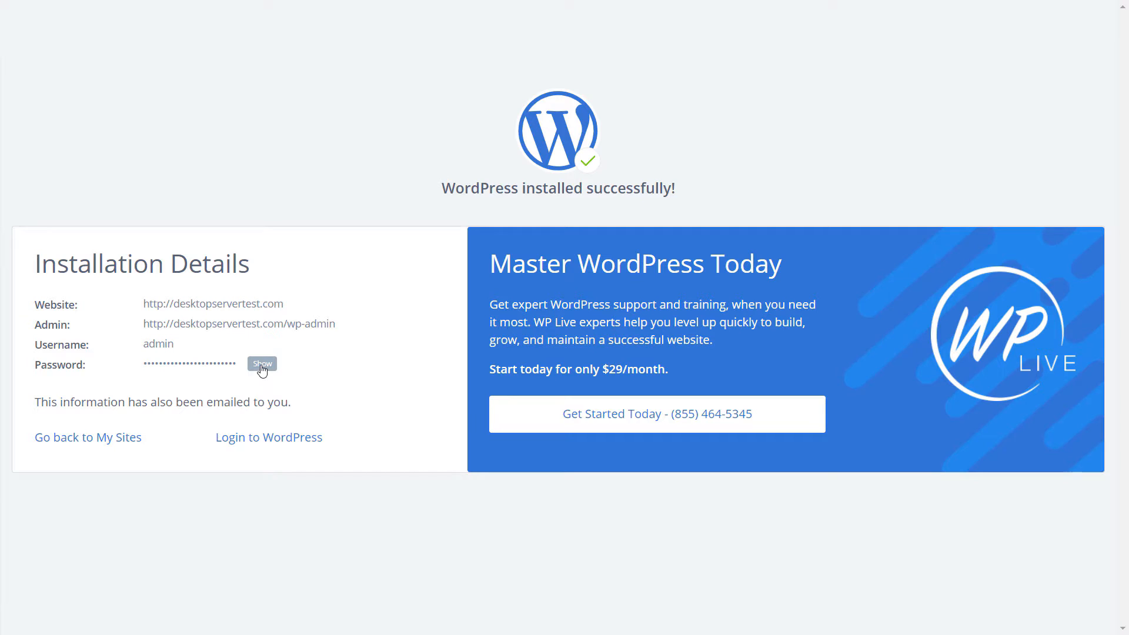
pyautogui.click(261, 364)
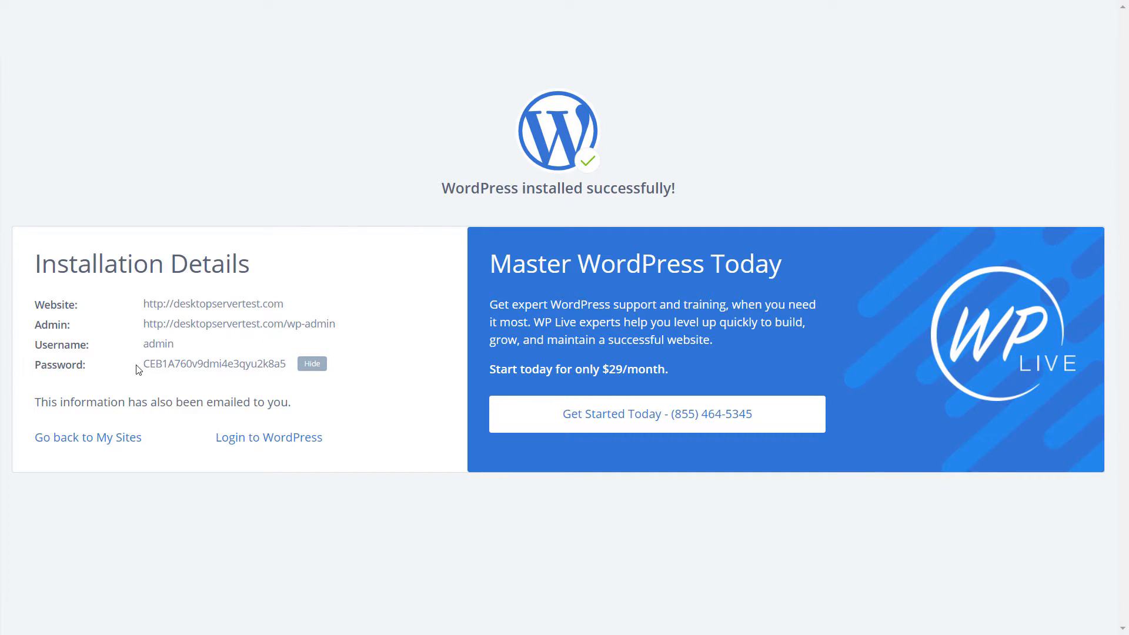
pyautogui.doubleClick(214, 363)
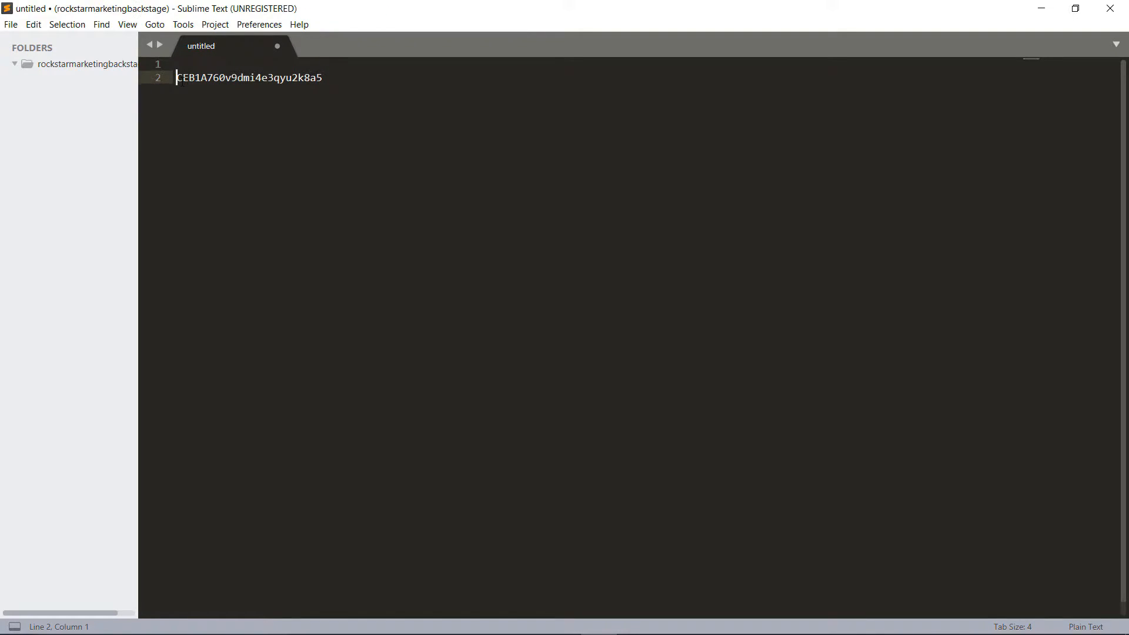
pyautogui.write('admin')
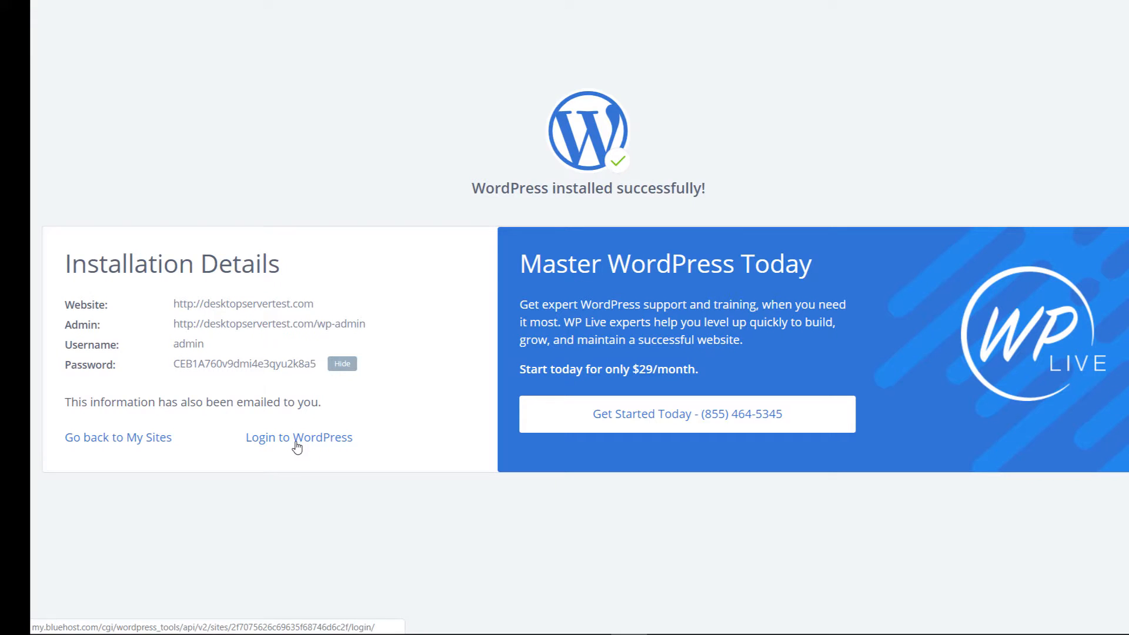
# Log in to the live site's WordPress dashboard and search Add New plugins for 'desktopserver'
pyautogui.click(298, 437)
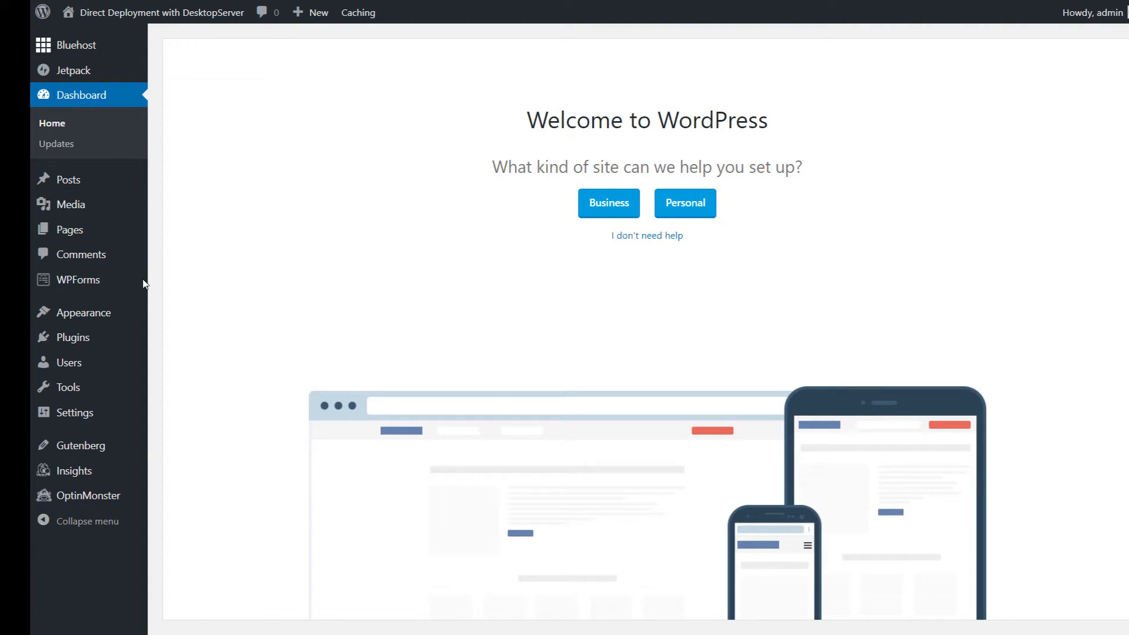
pyautogui.moveTo(73, 337)
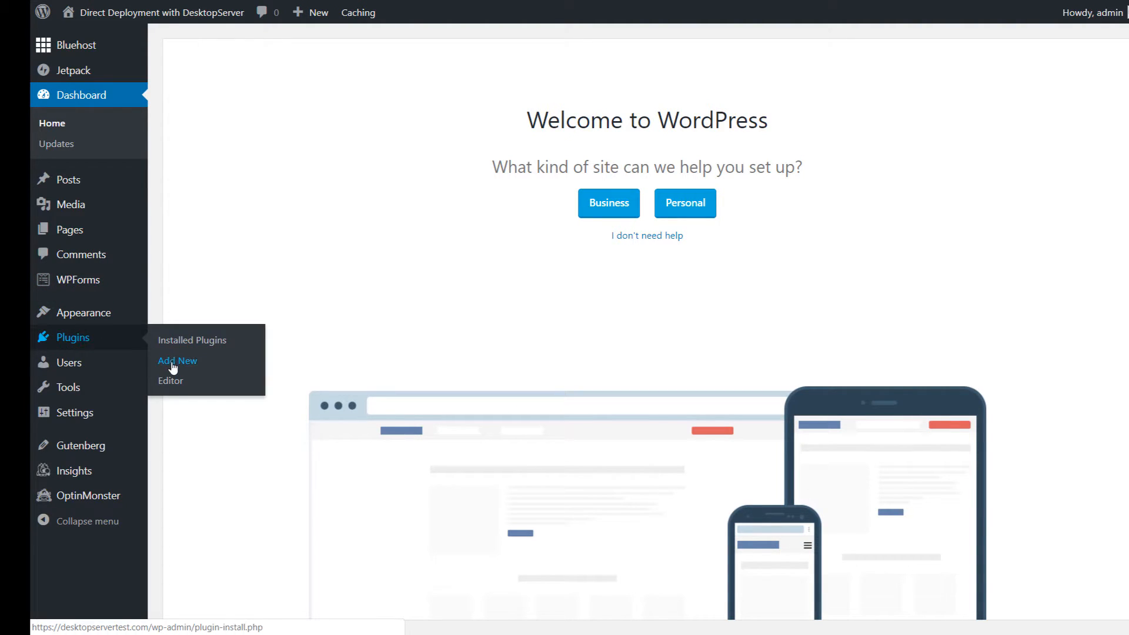
pyautogui.click(176, 361)
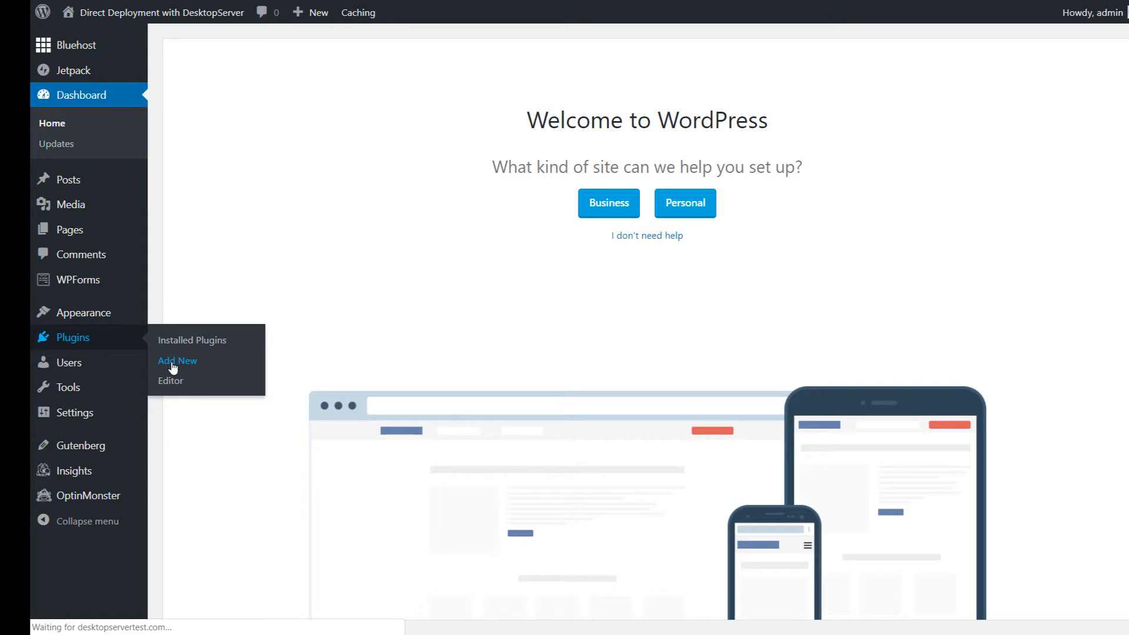
pyautogui.click(177, 361)
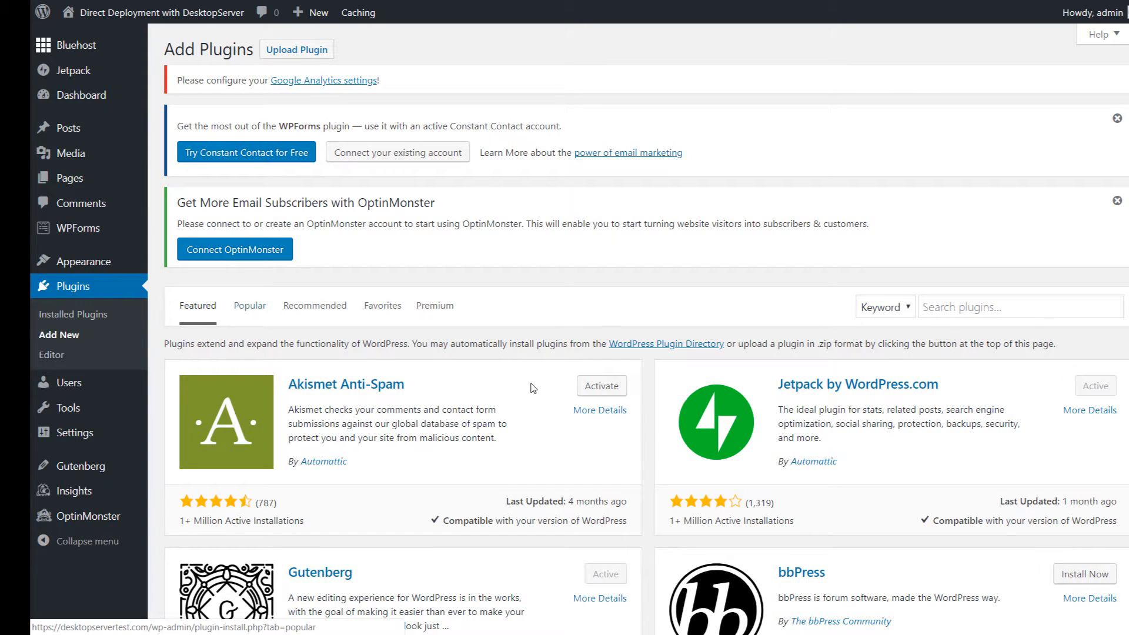
pyautogui.write('d')
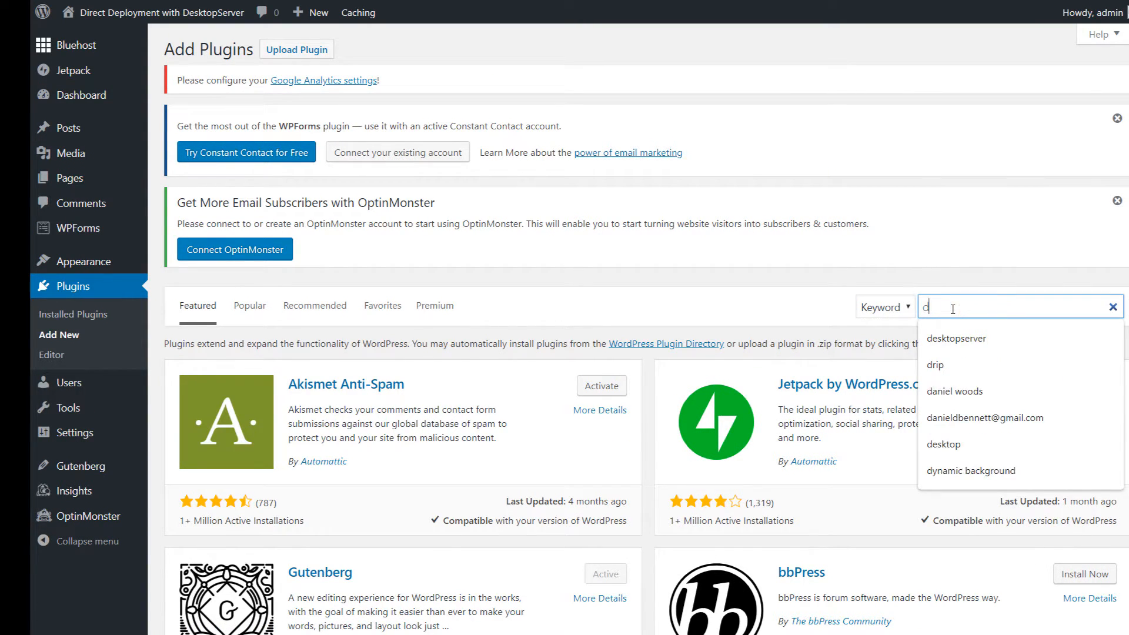
pyautogui.click(956, 338)
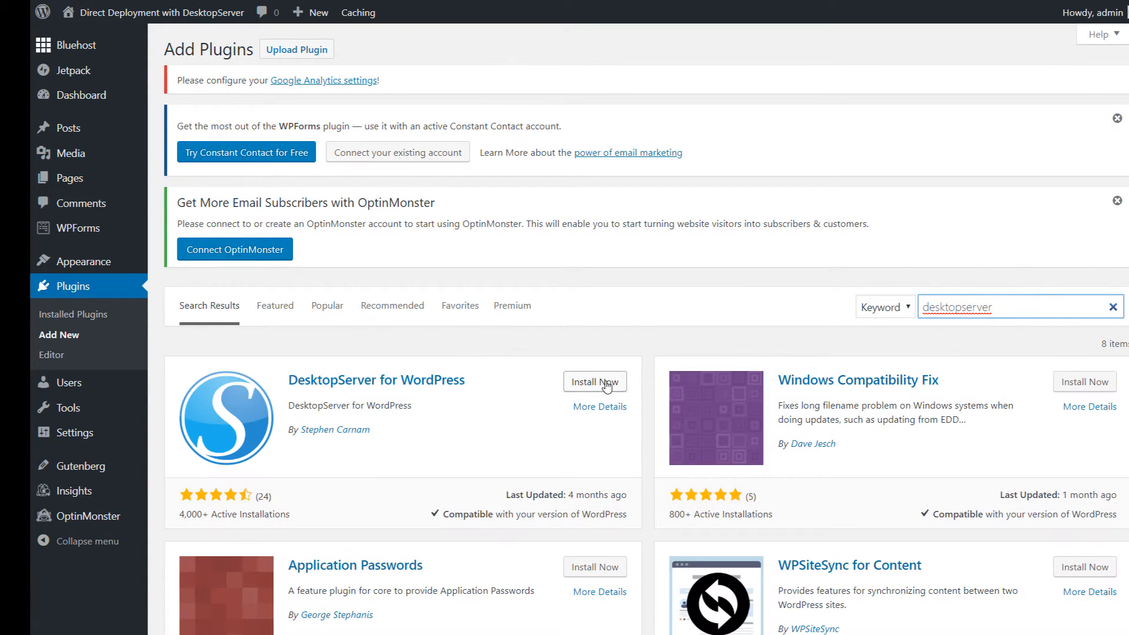
# Install and activate the DesktopServer for WordPress plugin
pyautogui.click(595, 381)
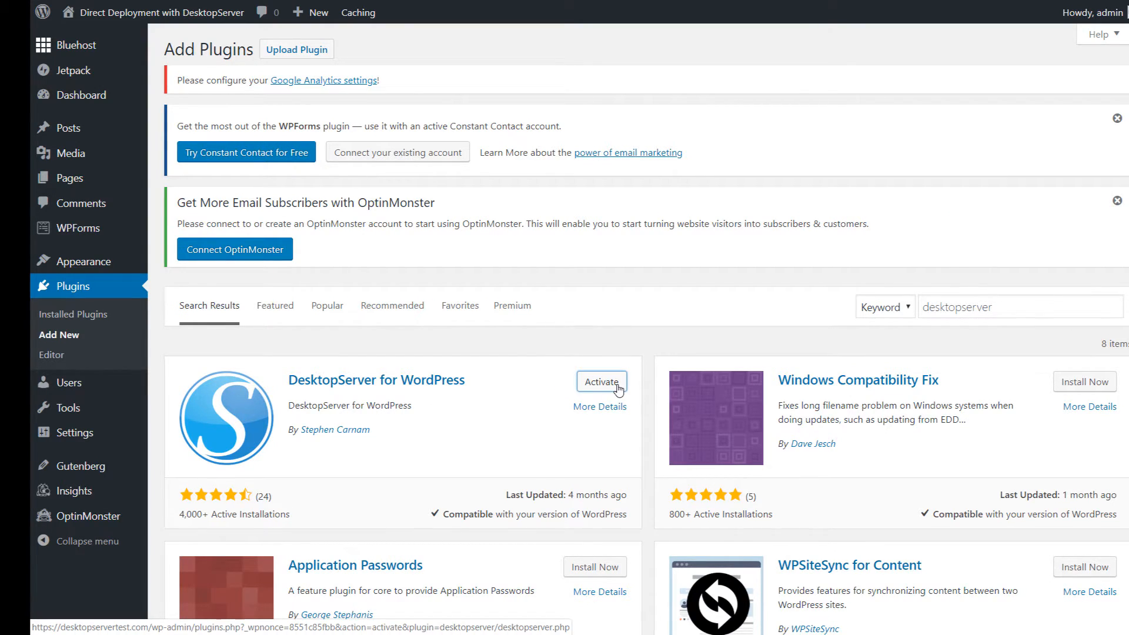
pyautogui.click(601, 381)
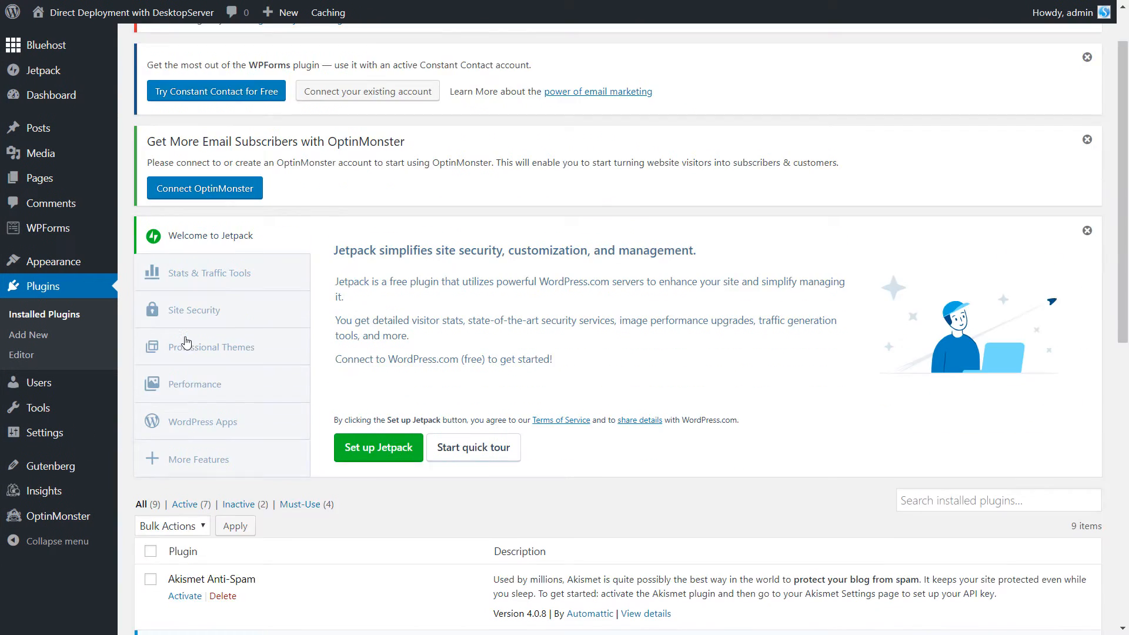
pyautogui.scroll(-3)
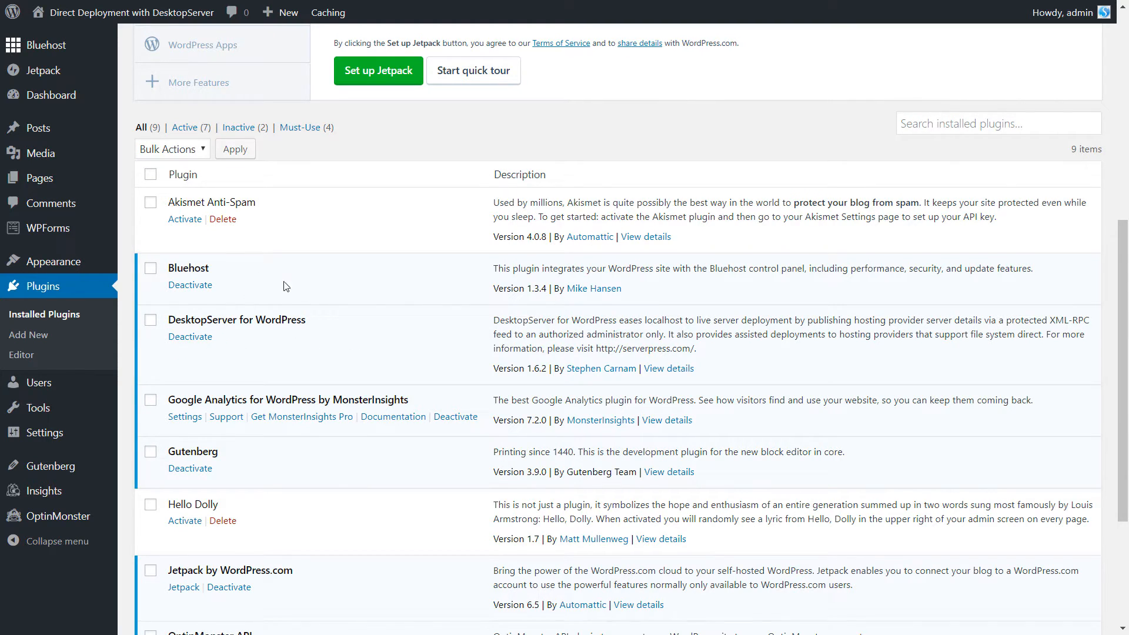
pyautogui.moveTo(216, 393)
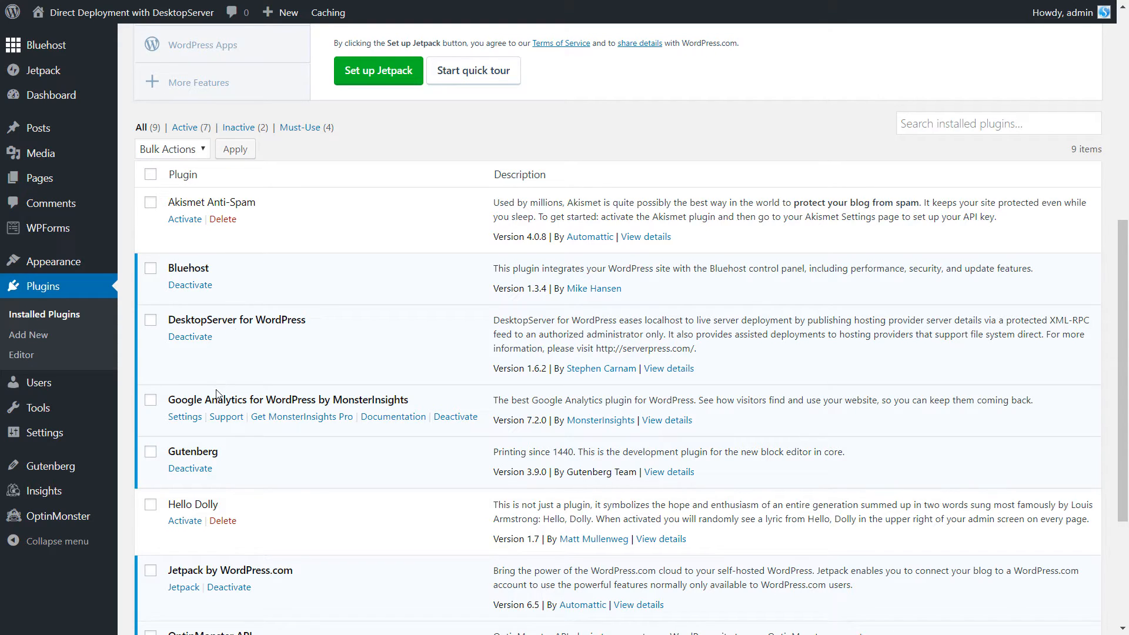
pyautogui.moveTo(234, 361)
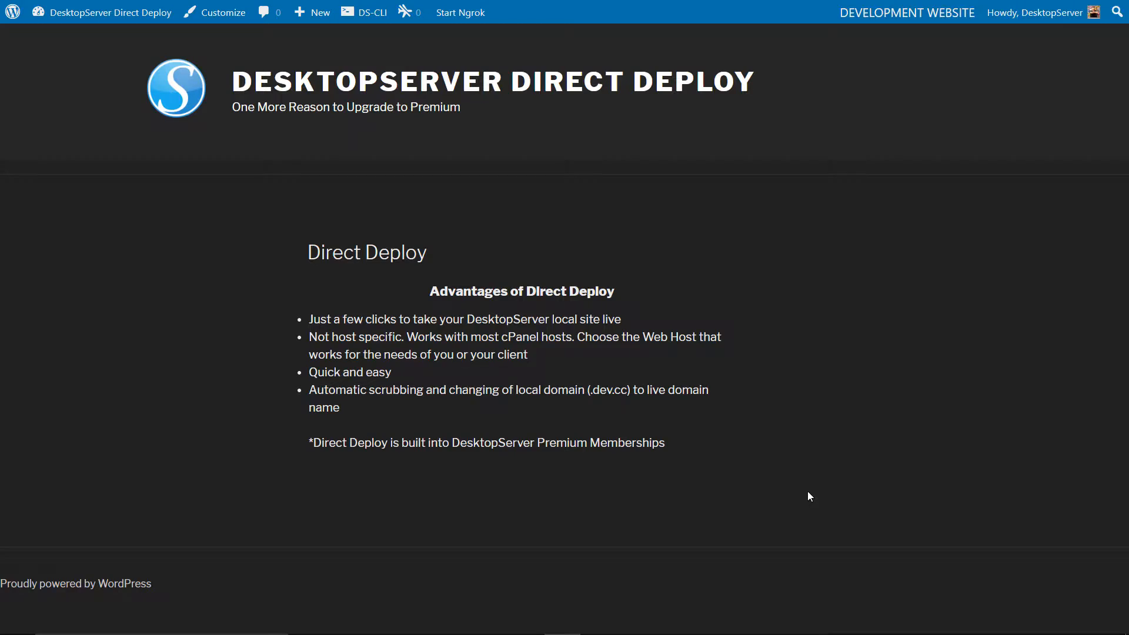
pyautogui.moveTo(696, 406)
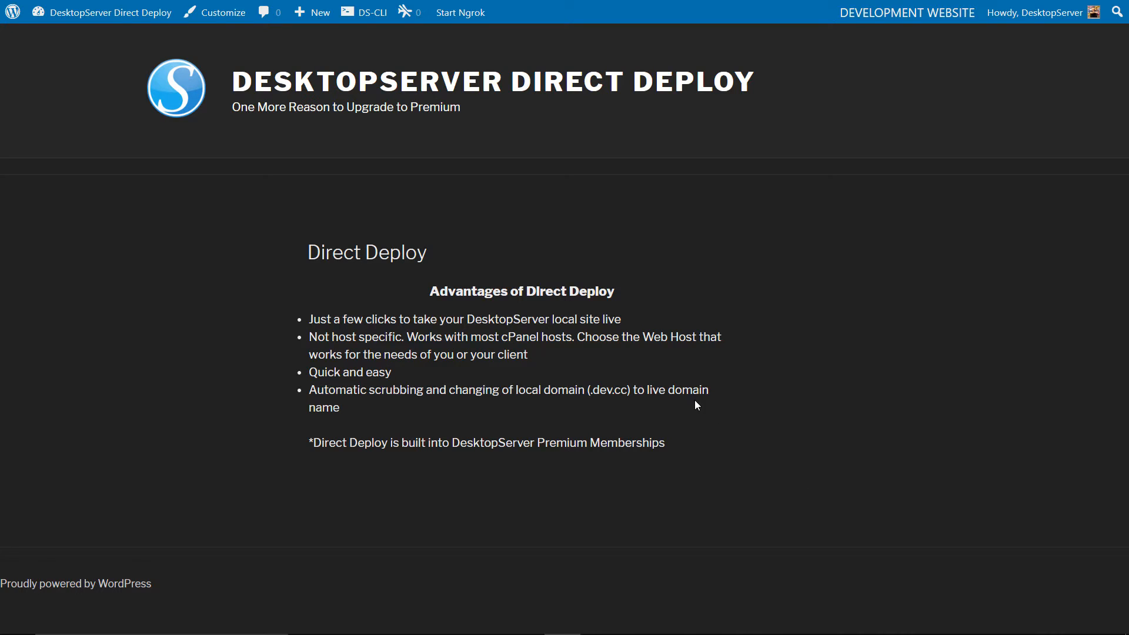
pyautogui.moveTo(546, 283)
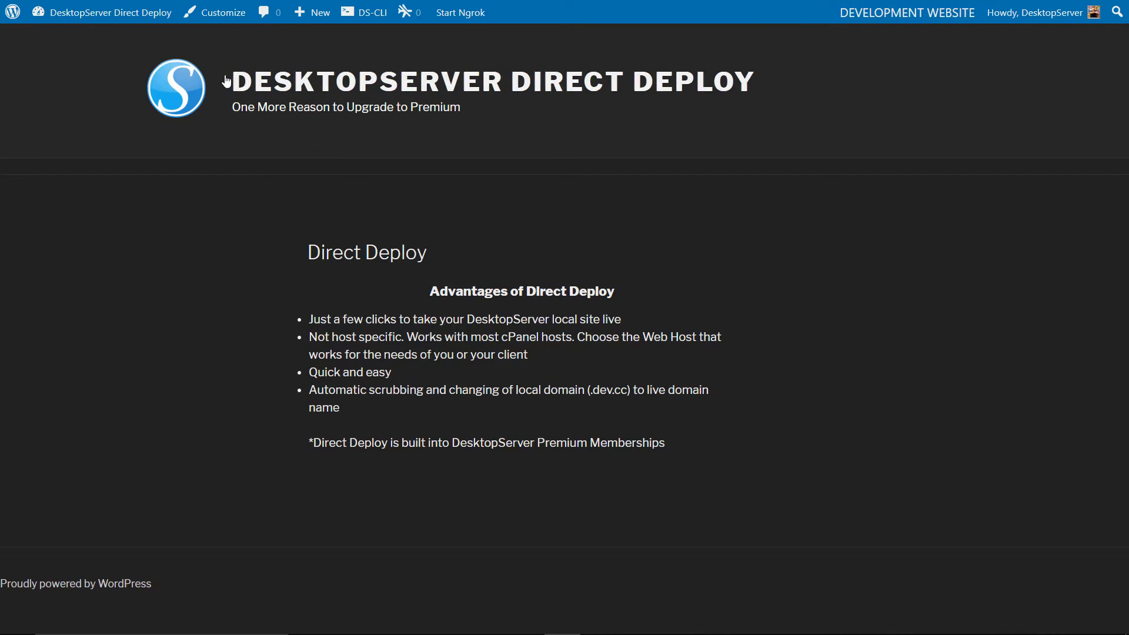
pyautogui.moveTo(728, 25)
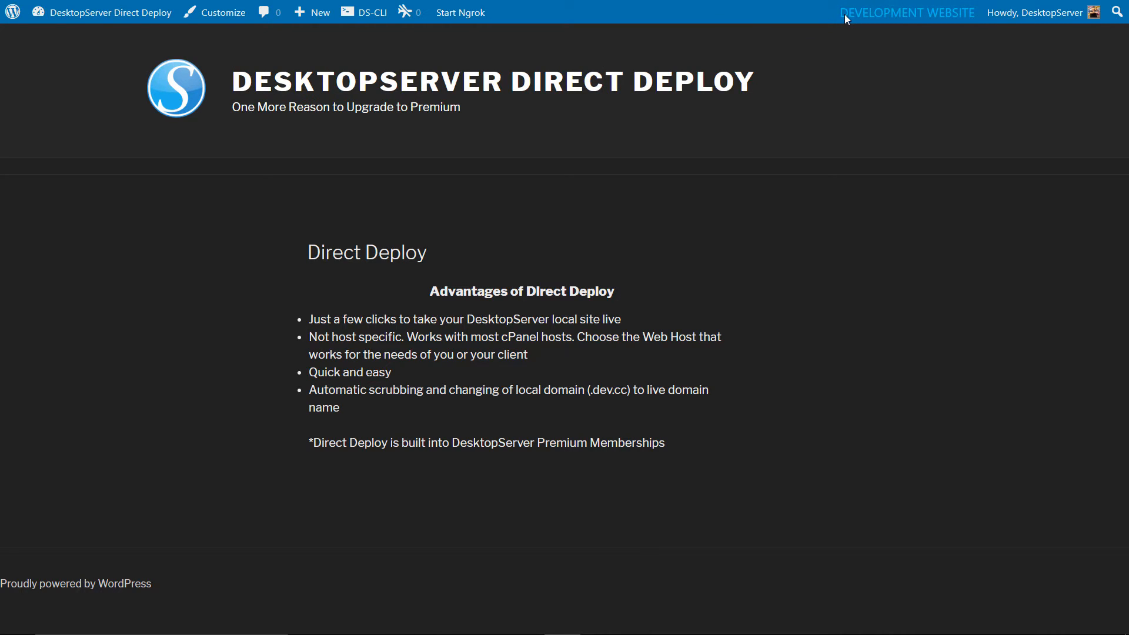
pyautogui.moveTo(958, 14)
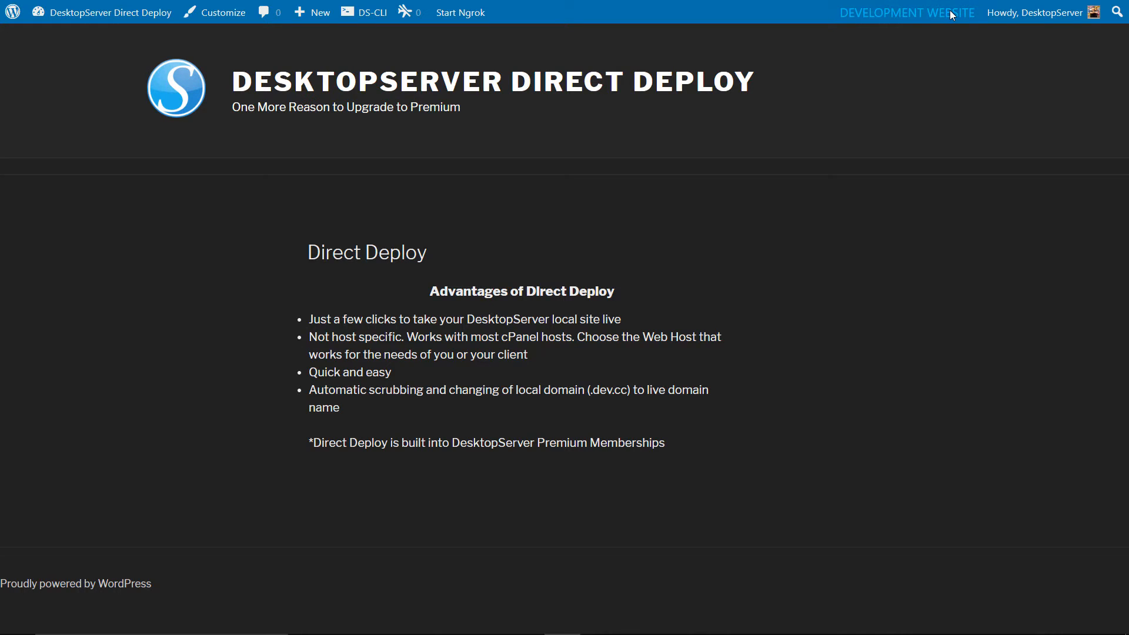
pyautogui.moveTo(988, 16)
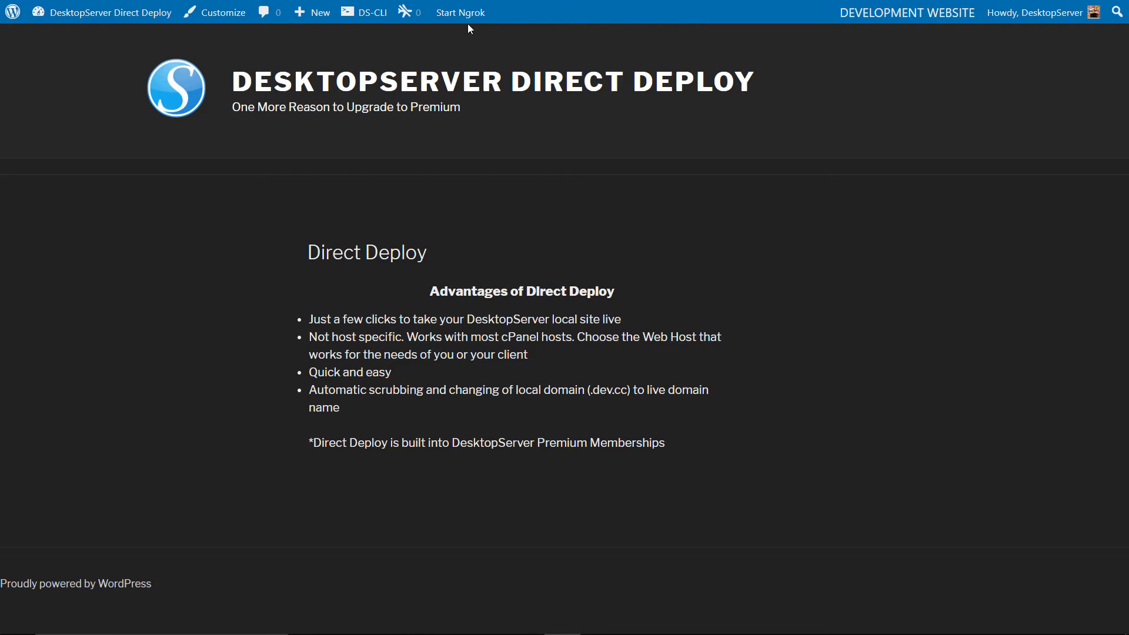
pyautogui.moveTo(332, 18)
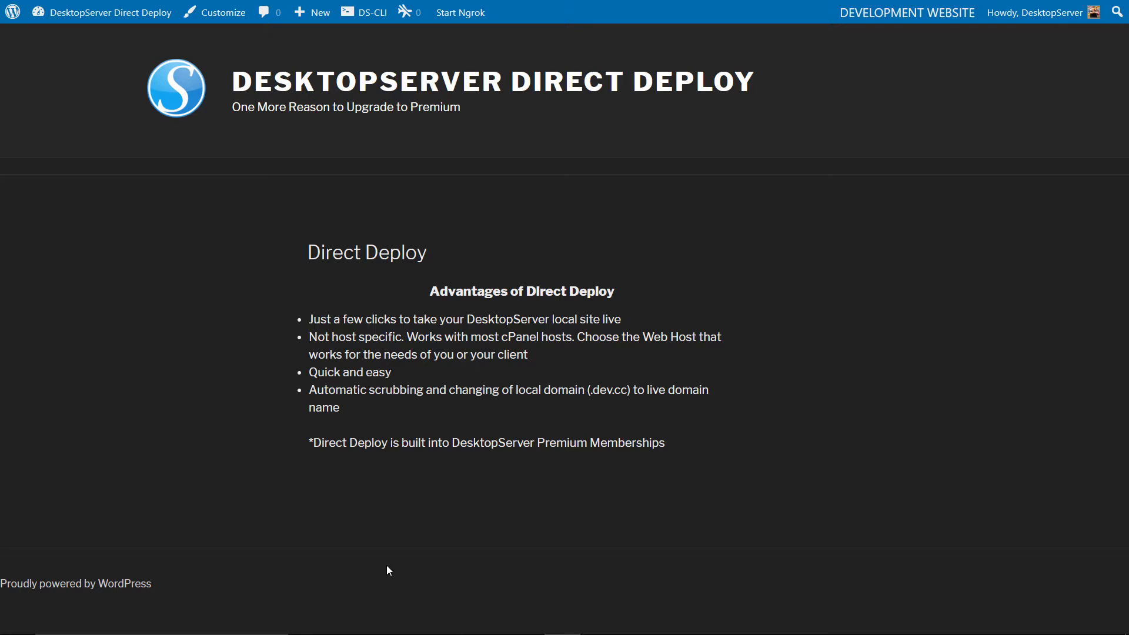
pyautogui.moveTo(530, 593)
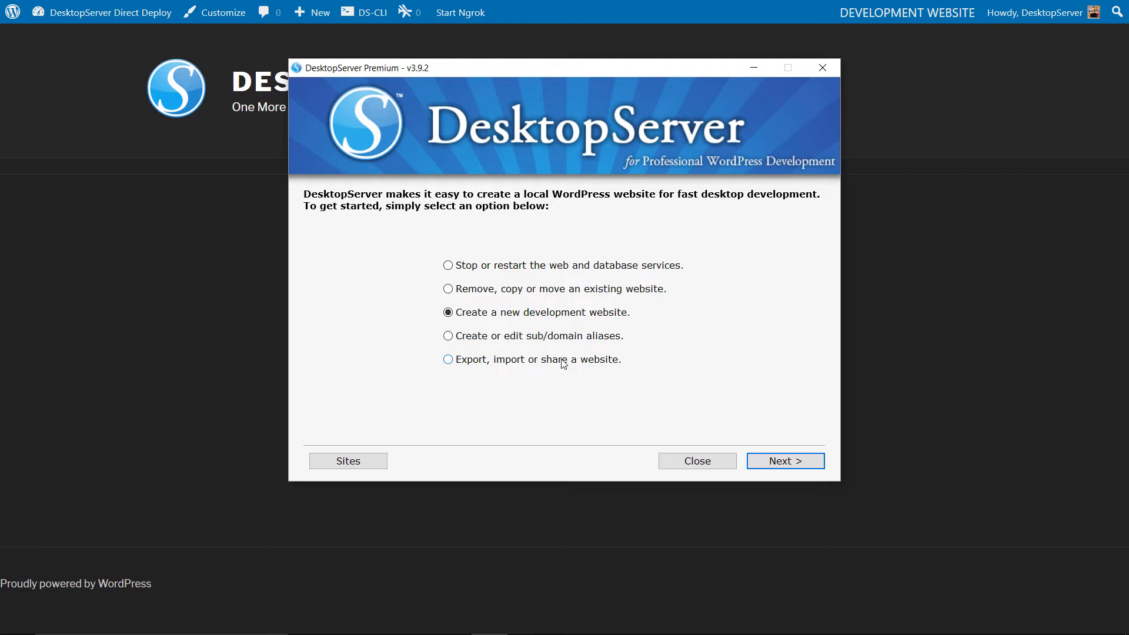
# Start the export wizard and choose bluehostdirect.dev.cc as the local site to export
pyautogui.click(448, 360)
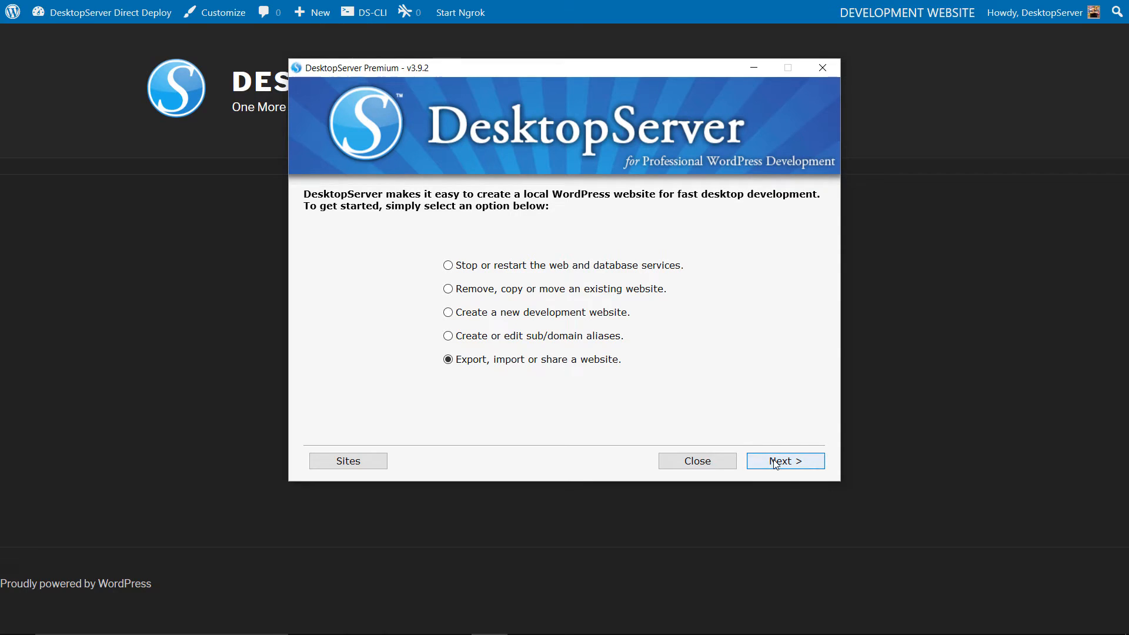
pyautogui.click(786, 461)
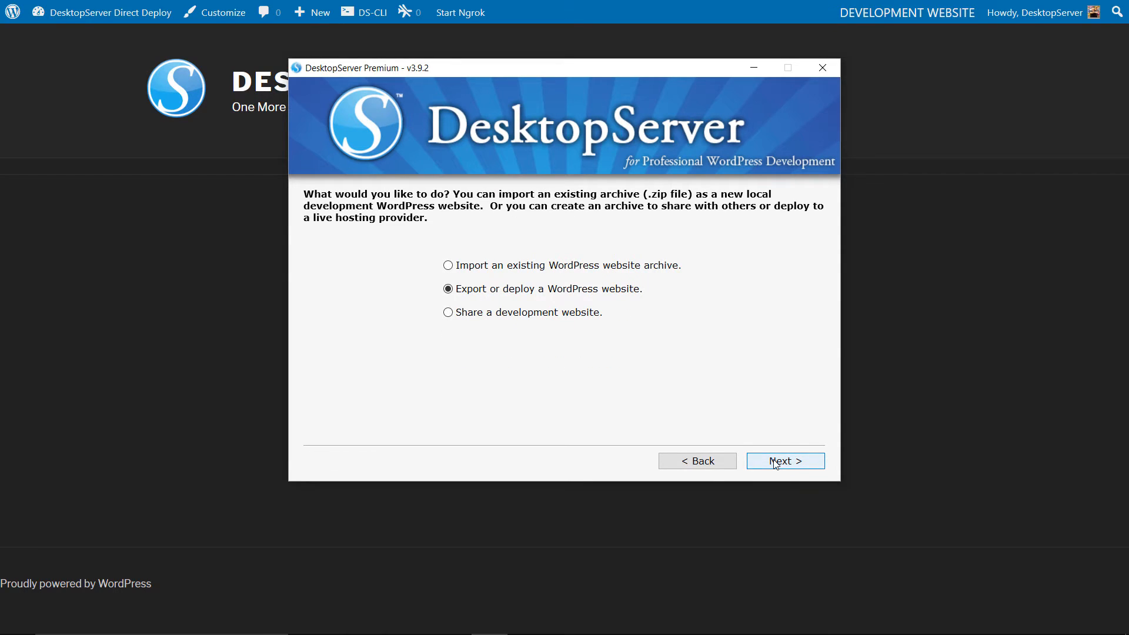
pyautogui.click(785, 461)
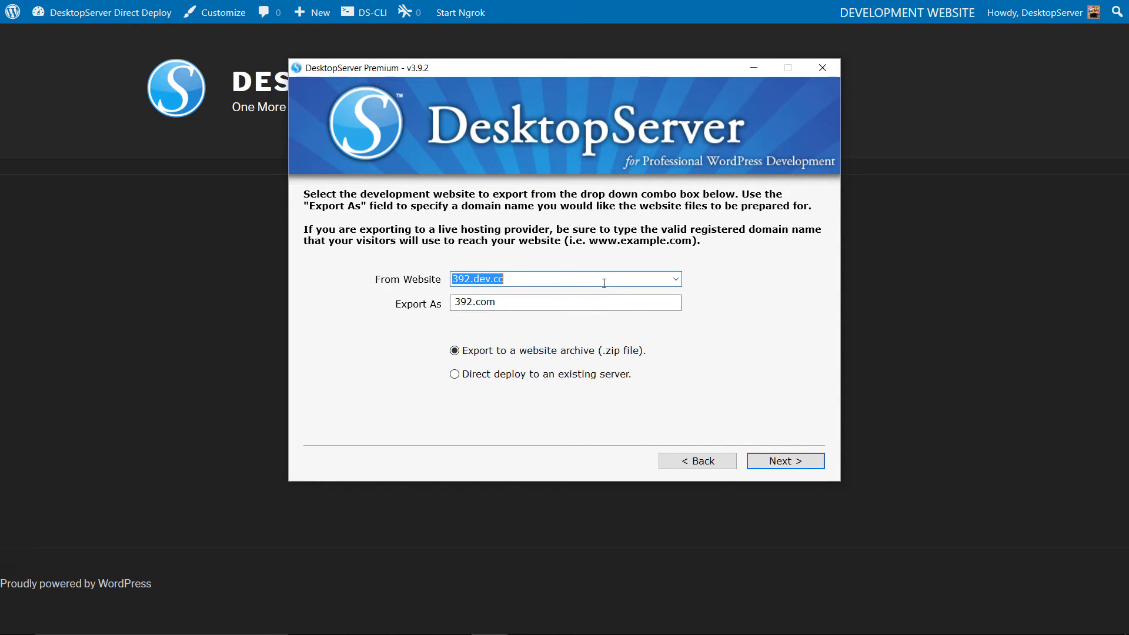
pyautogui.click(676, 278)
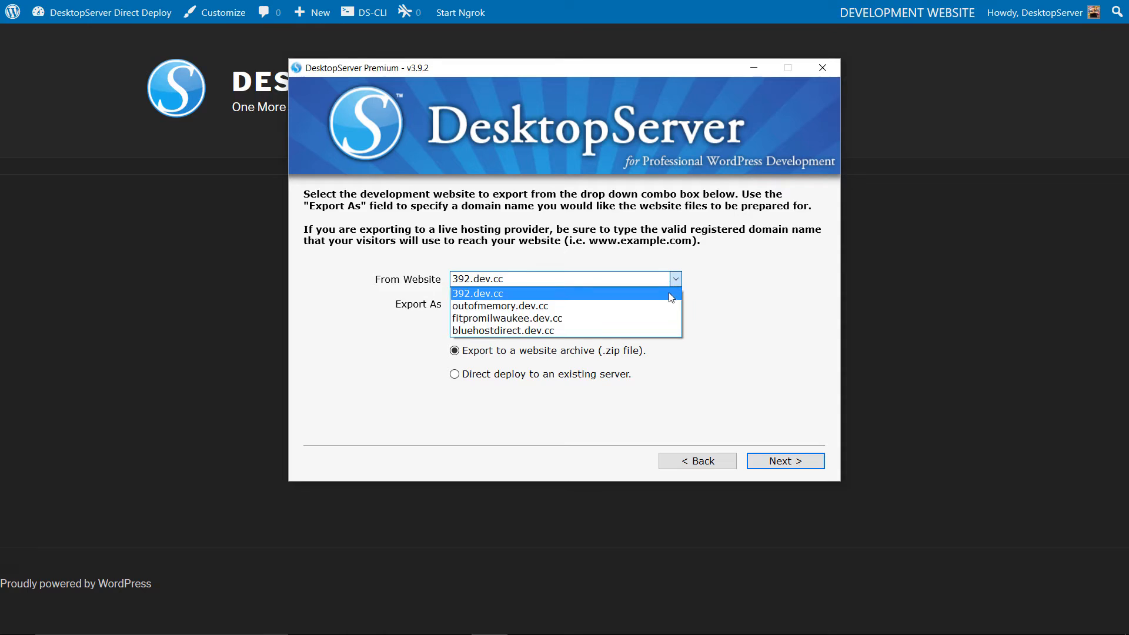
pyautogui.moveTo(627, 336)
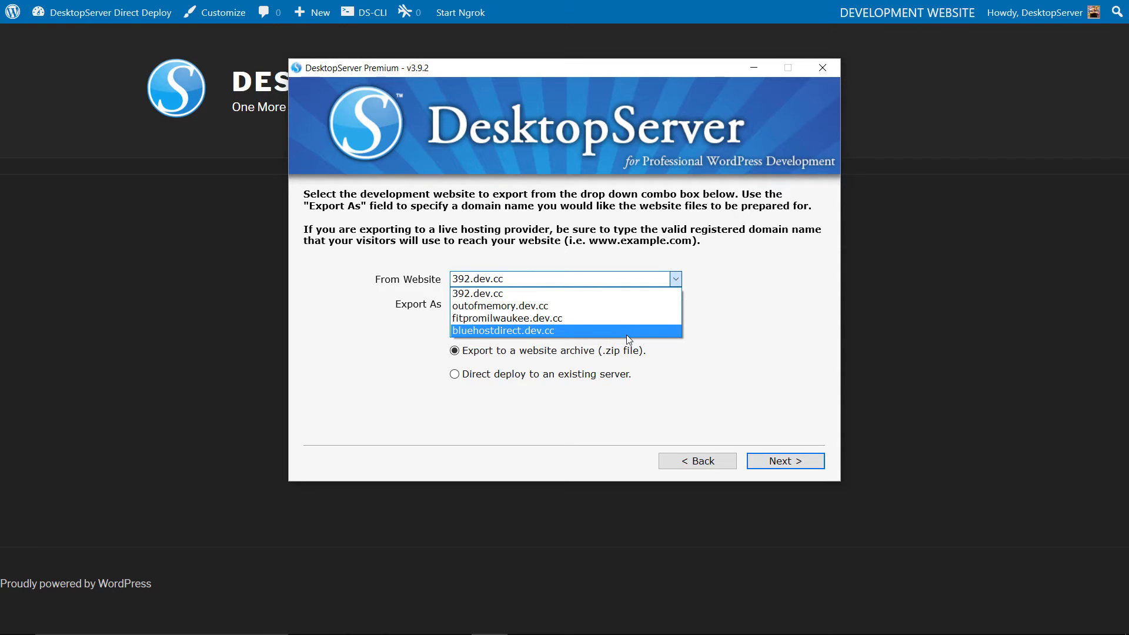
pyautogui.click(503, 330)
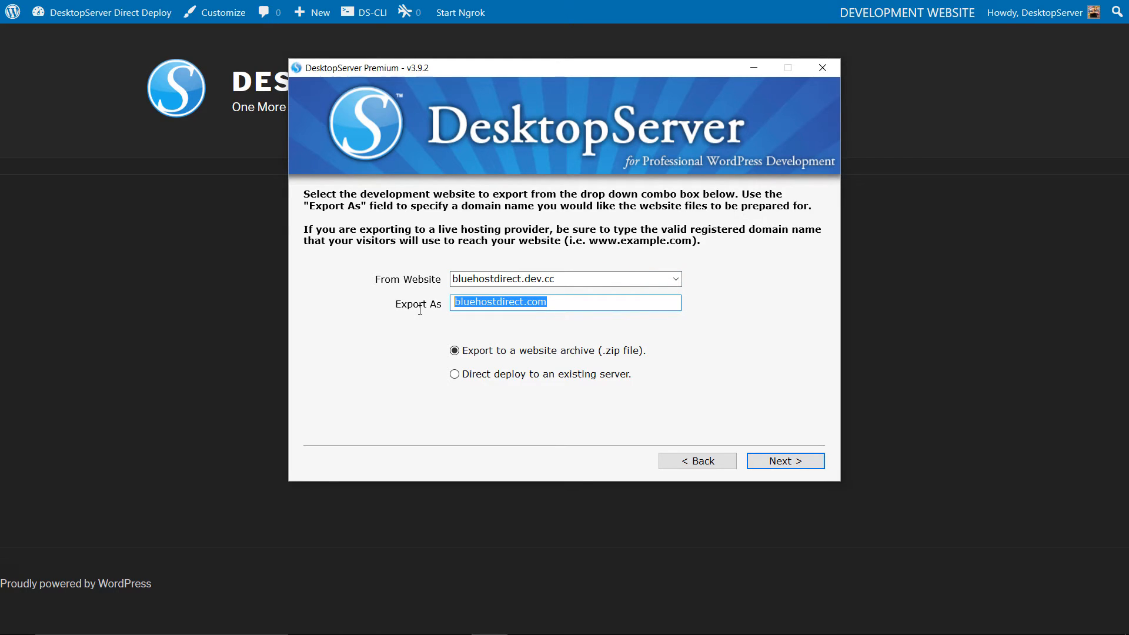
# Export it as desktopservertest.com with Direct deploy to an existing server
pyautogui.write('deskto')
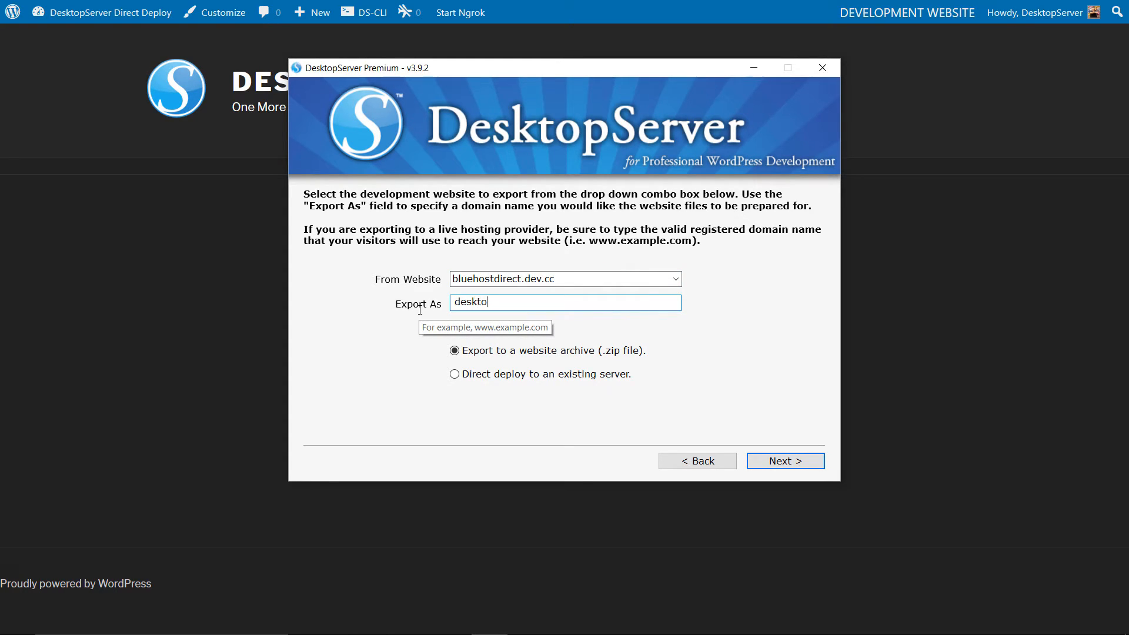
pyautogui.write('pservertest.com')
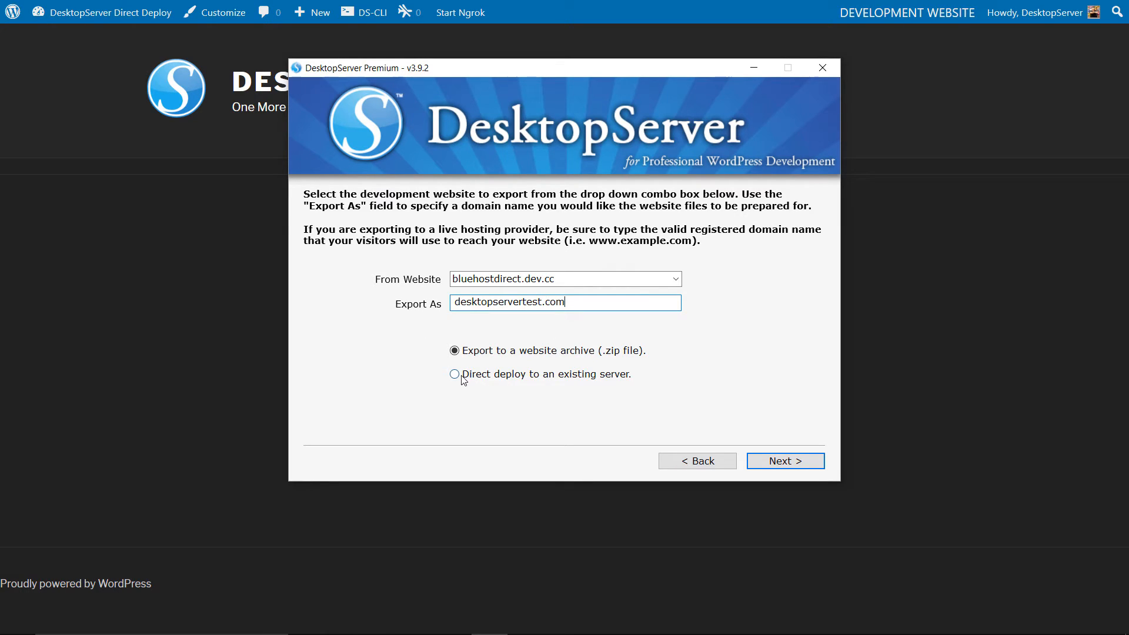
pyautogui.click(454, 374)
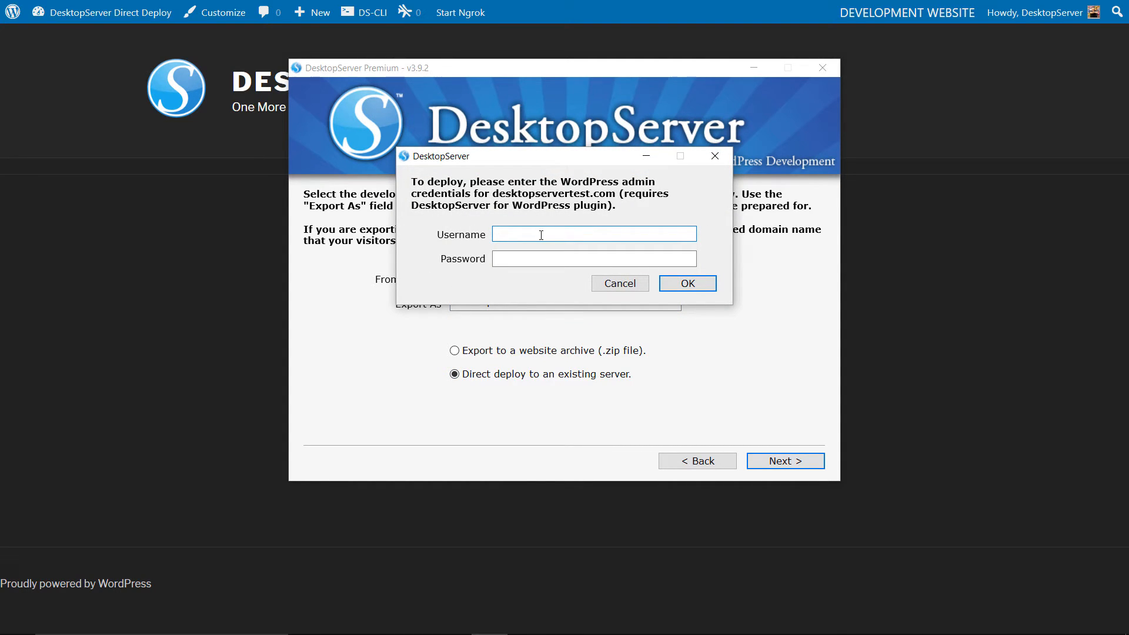
# Submit admin credentials for the live site and dismiss the Error 403 incorrect-password message
pyautogui.write('admin')
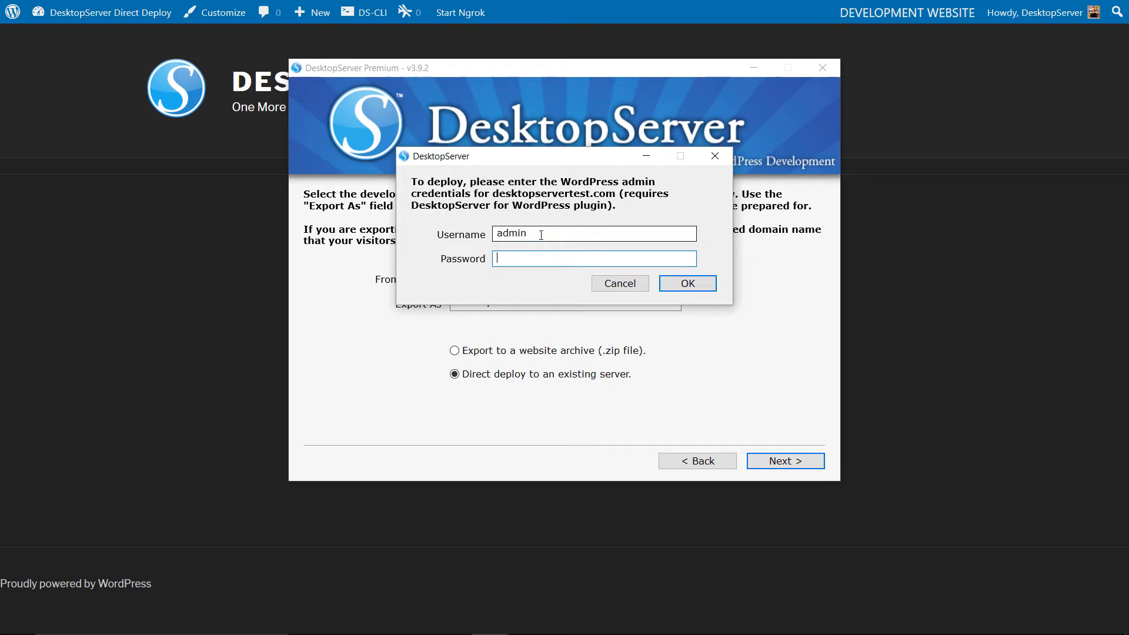
pyautogui.write('***')
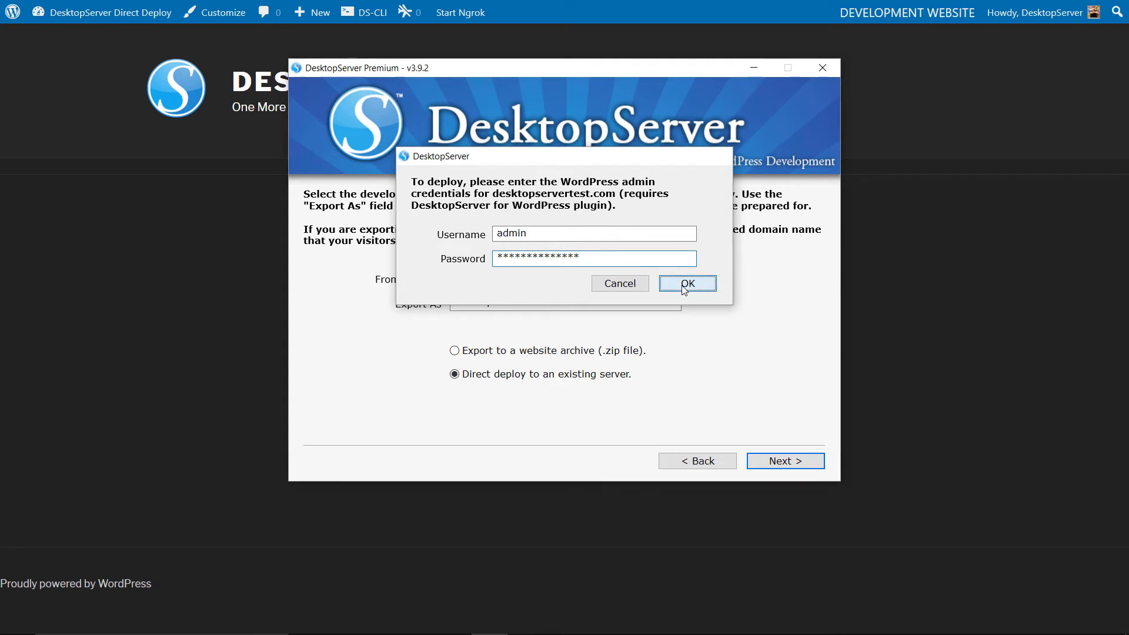
pyautogui.click(686, 284)
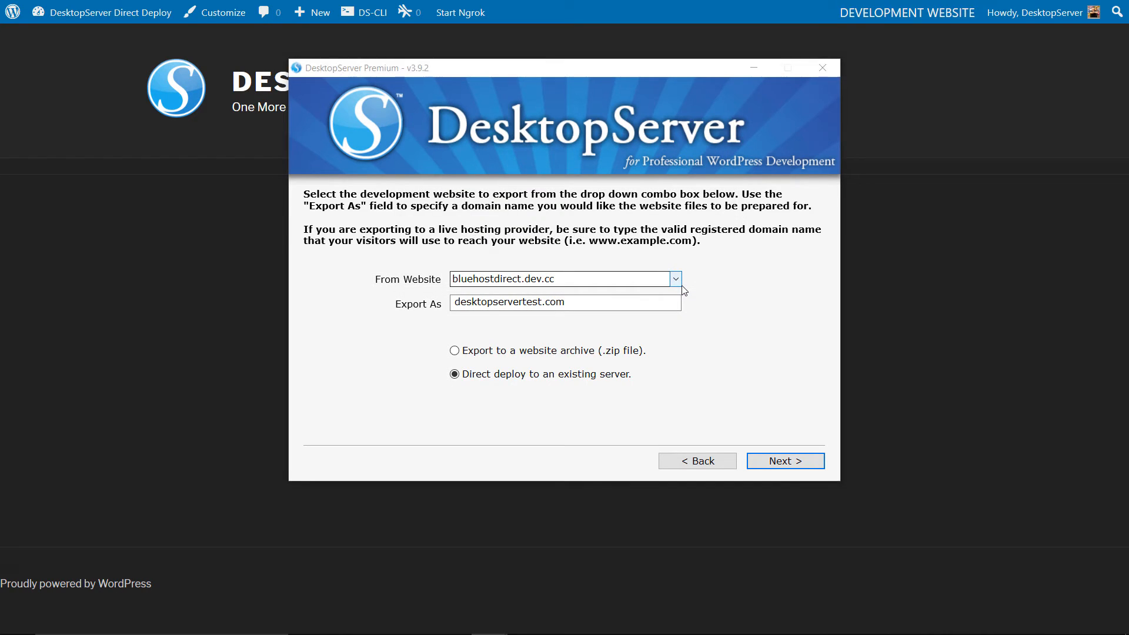
pyautogui.click(785, 461)
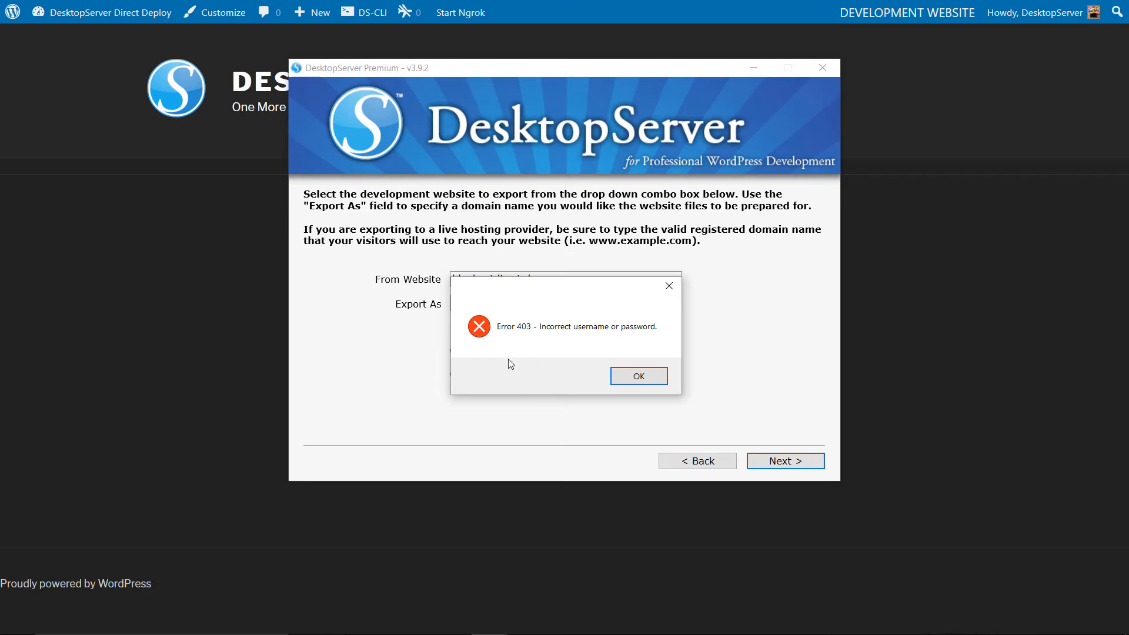
pyautogui.click(639, 377)
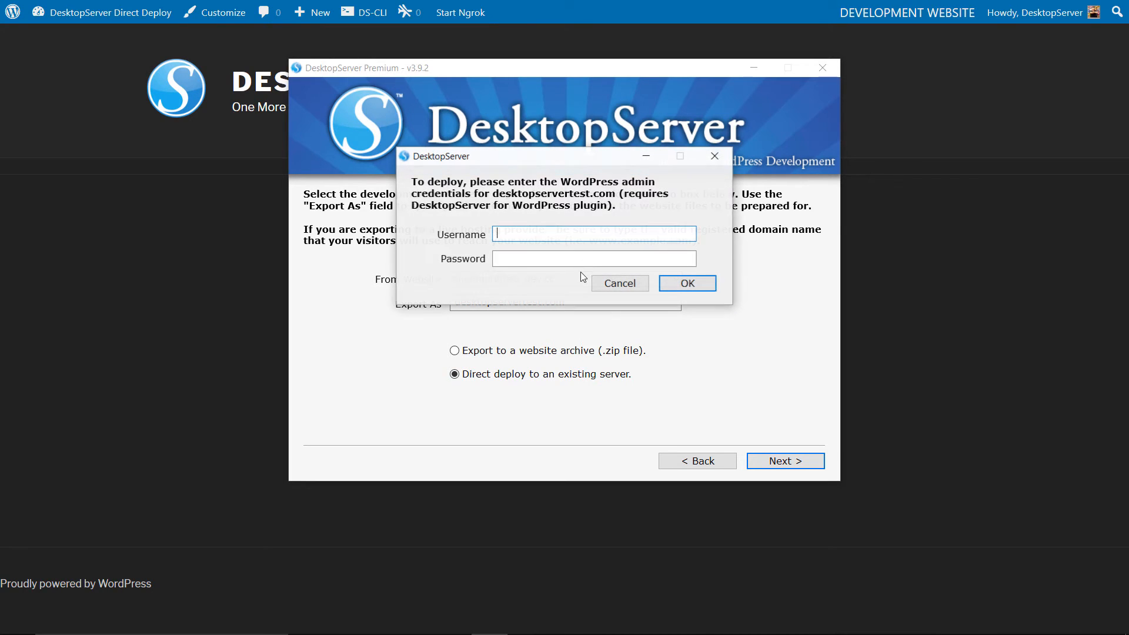
# Re-enter the admin credentials successfully and continue to the deployment options
pyautogui.write('admin')
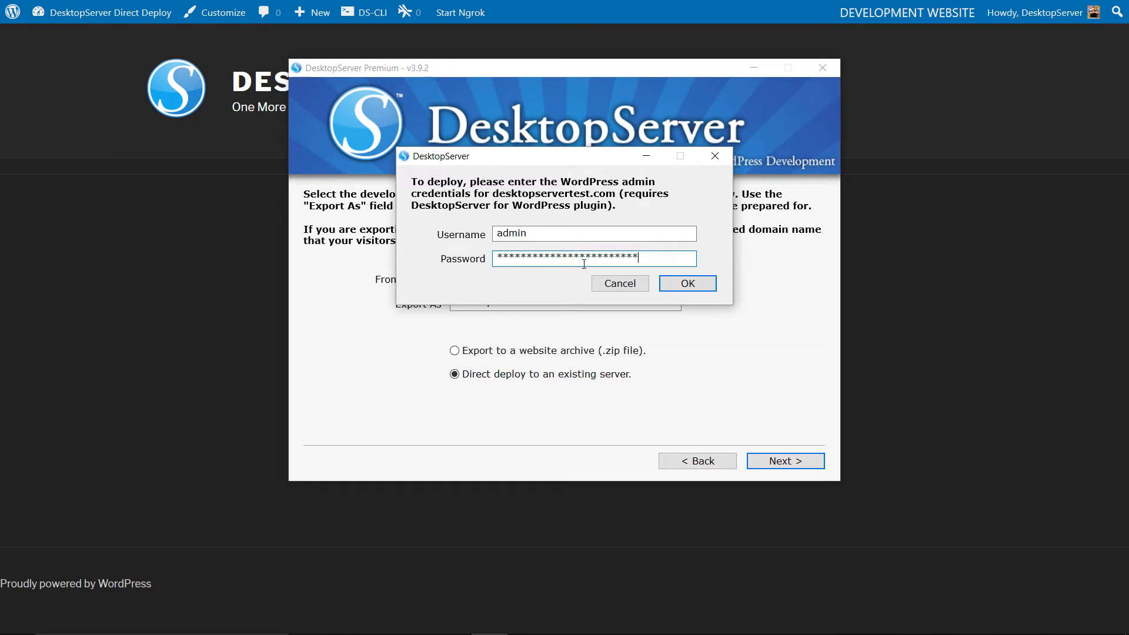
pyautogui.click(687, 283)
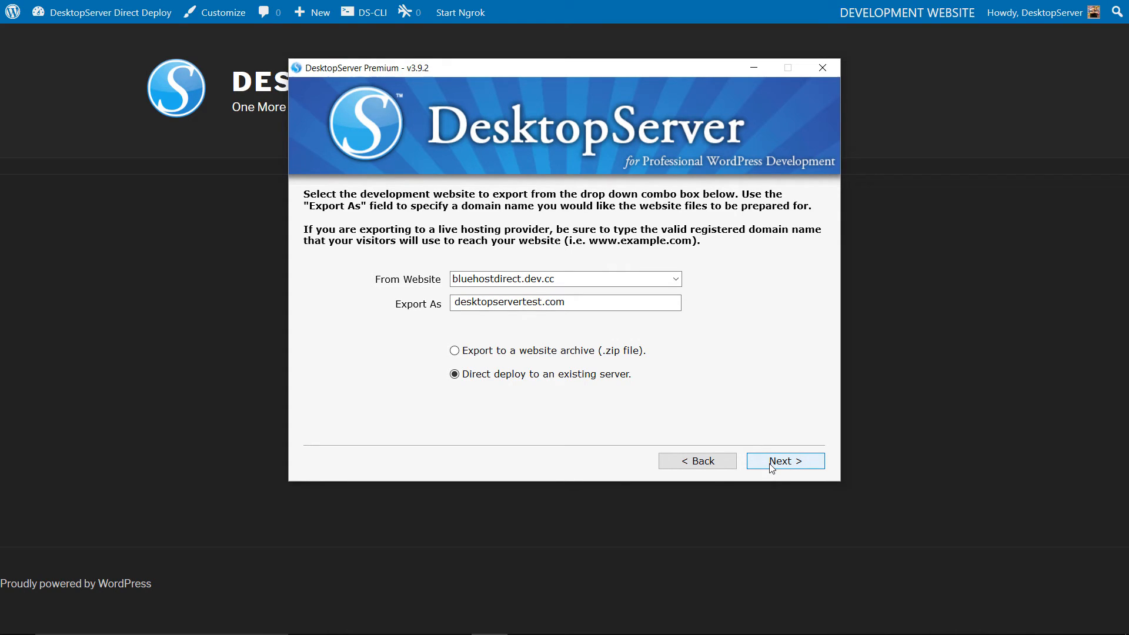
pyautogui.click(786, 461)
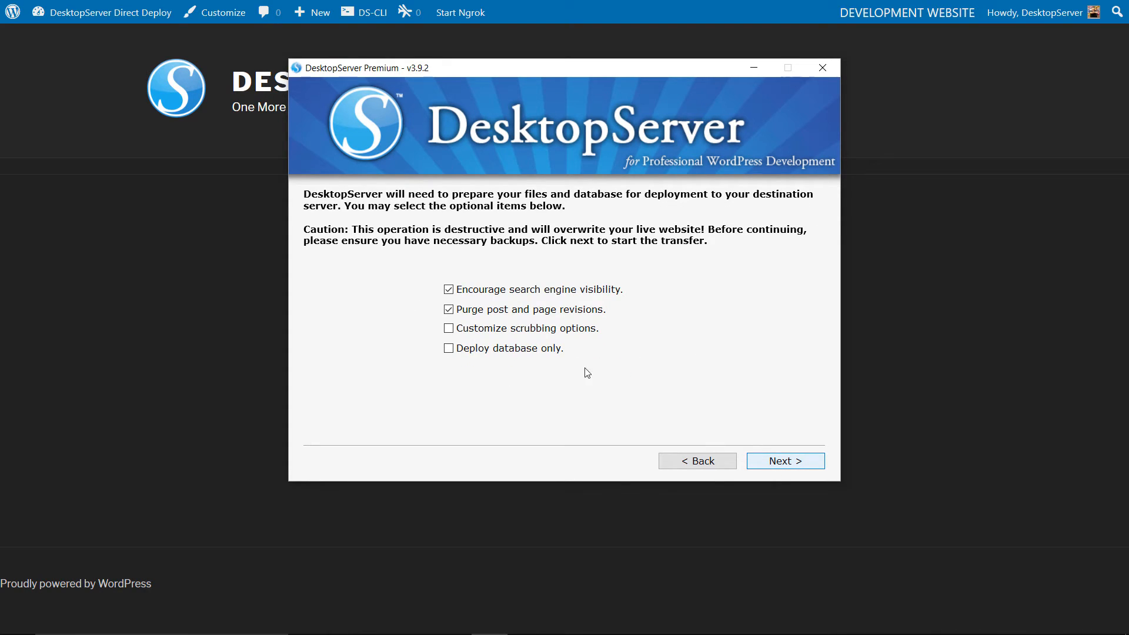
# Deploy with Encourage search engine visibility unchecked and continue past Finished deploying to the ready confirmation
pyautogui.click(449, 289)
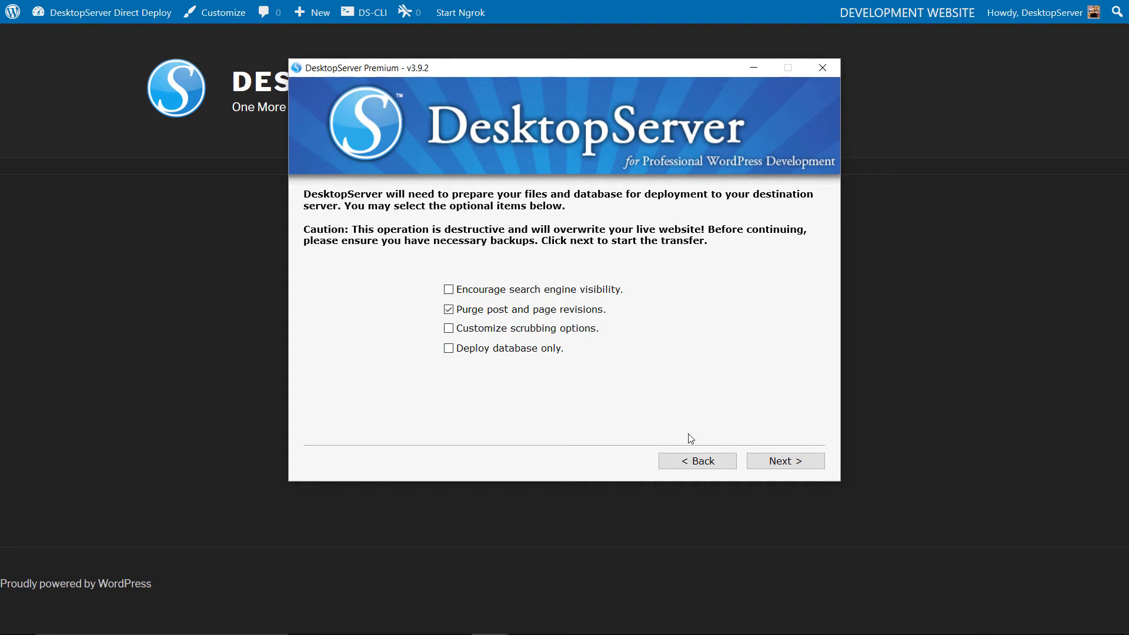
pyautogui.click(785, 461)
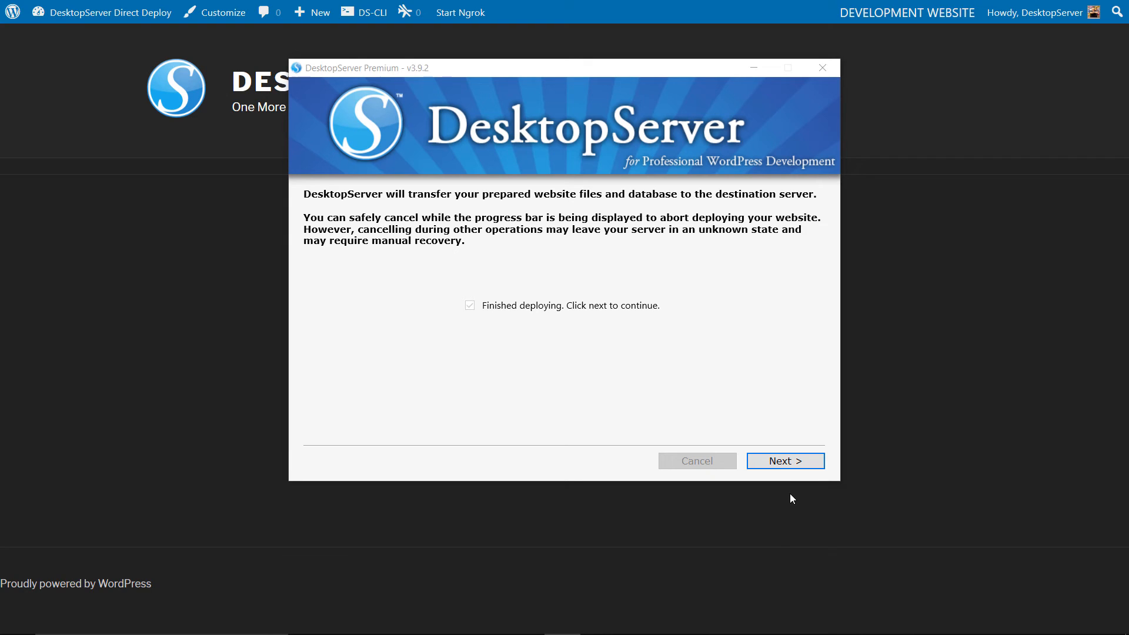
pyautogui.moveTo(786, 466)
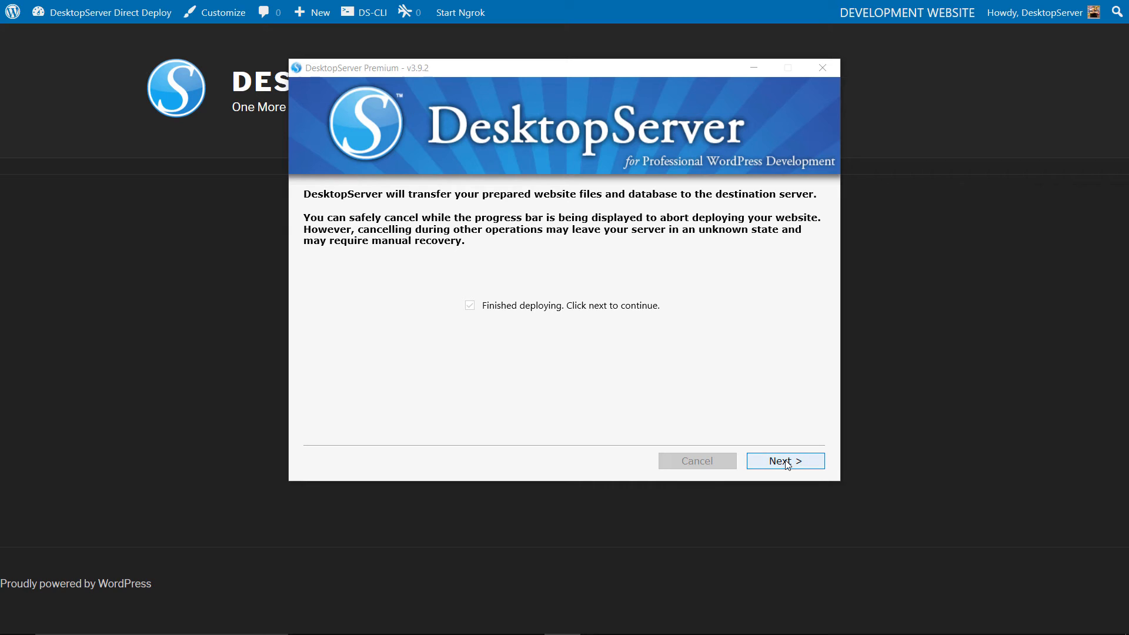
pyautogui.click(786, 461)
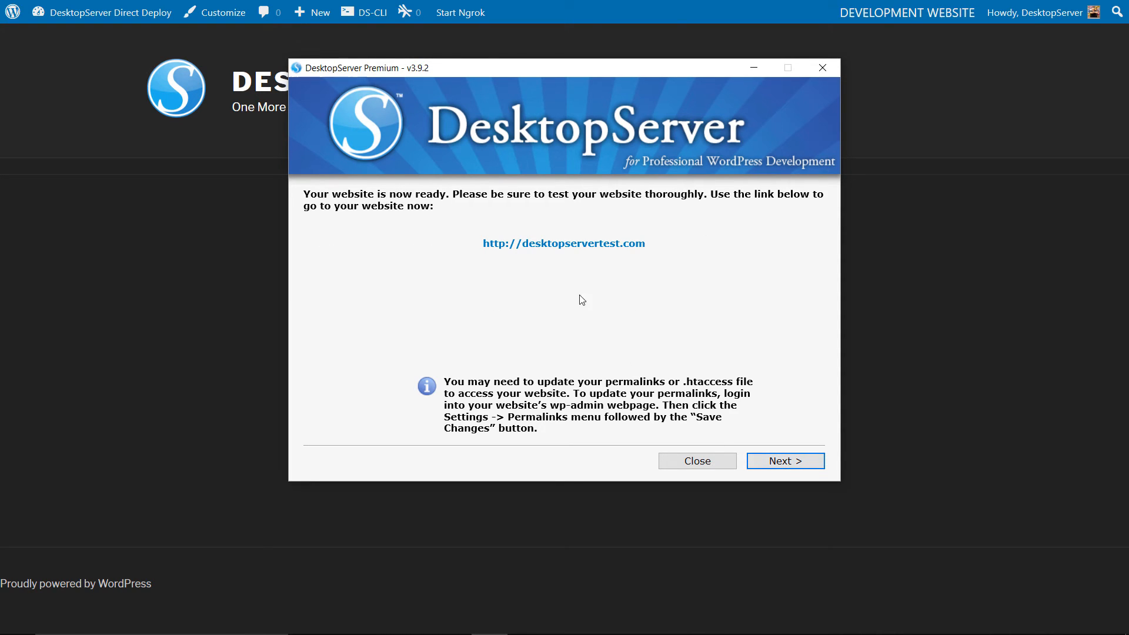
pyautogui.moveTo(553, 247)
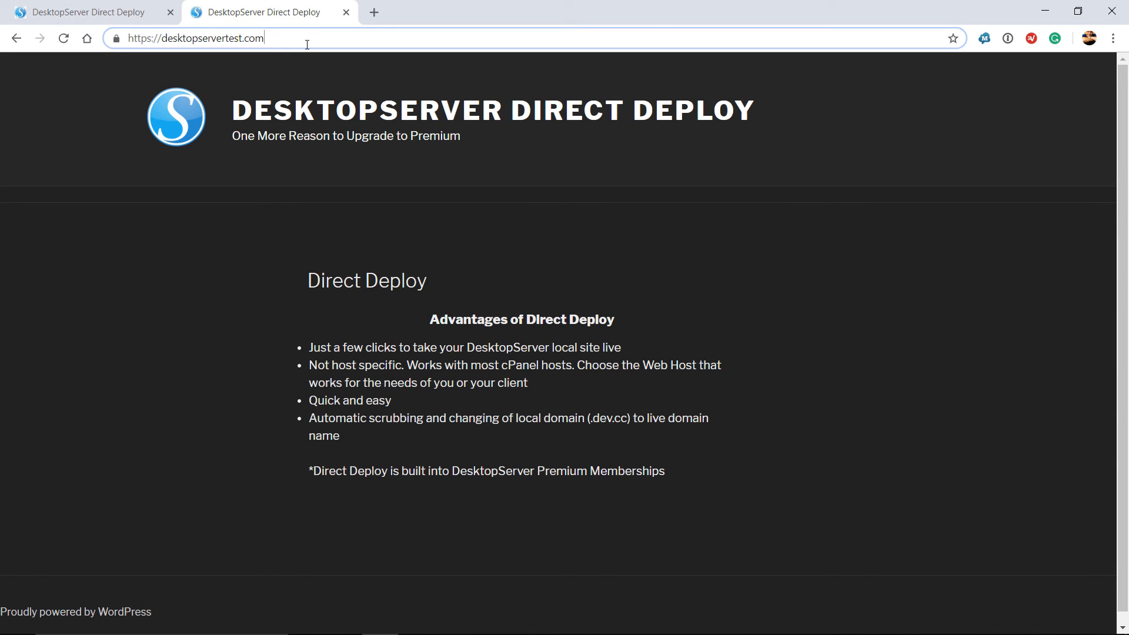
# Sign in at desktopservertest.com/wp-admin with the saved desktopserver username and view the live site's Plugins page
pyautogui.write('/wp-admin%2F&reauth=1')
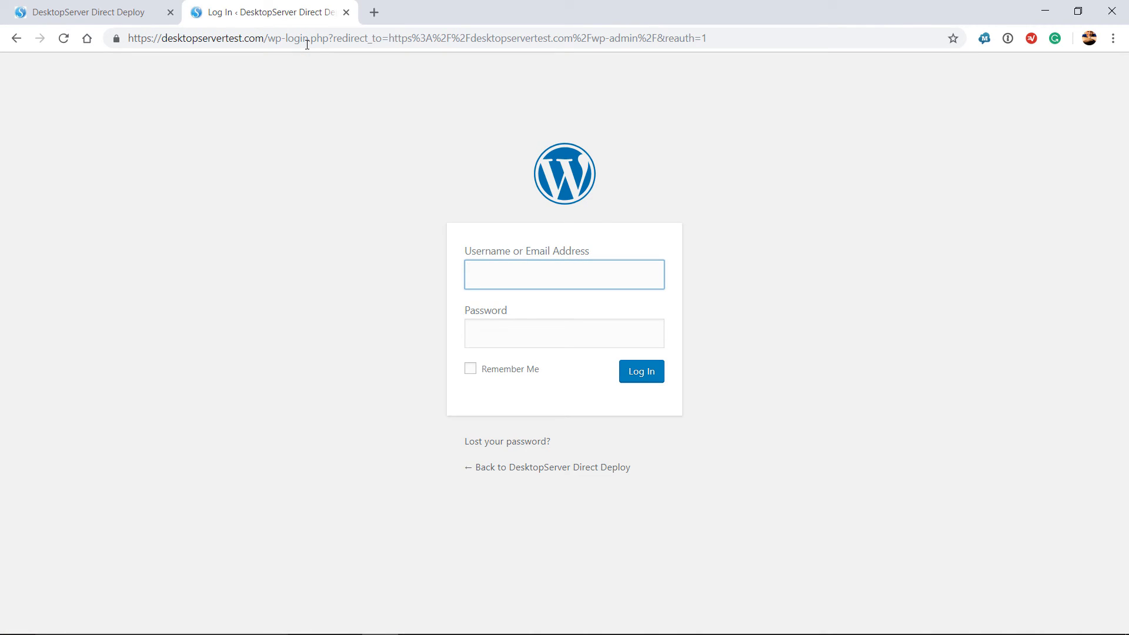
pyautogui.write('deskt')
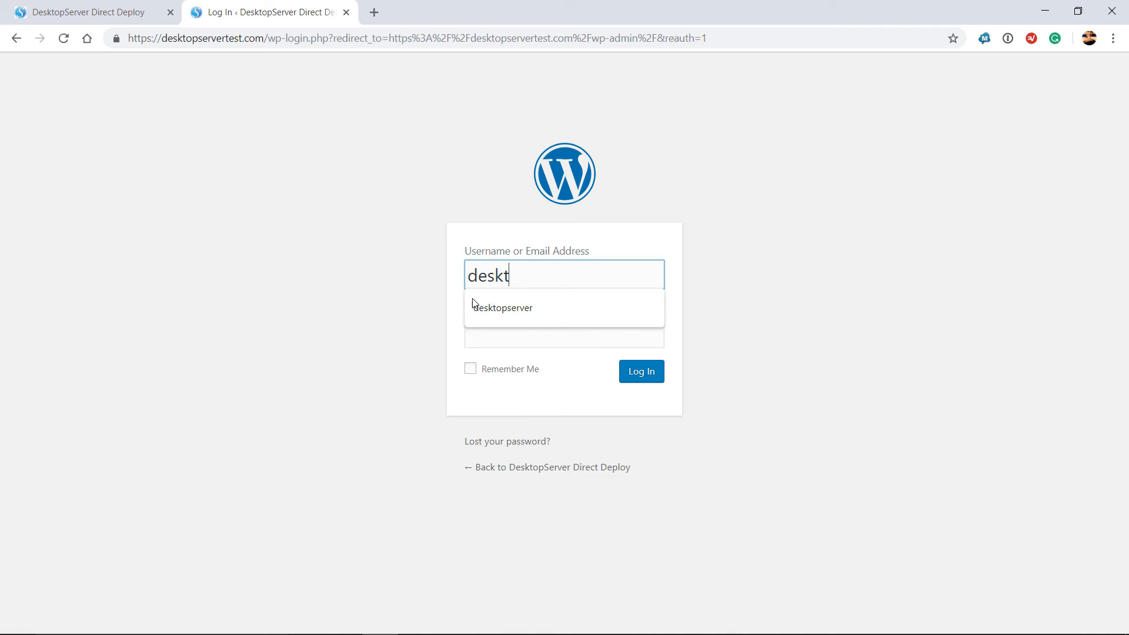
pyautogui.click(502, 308)
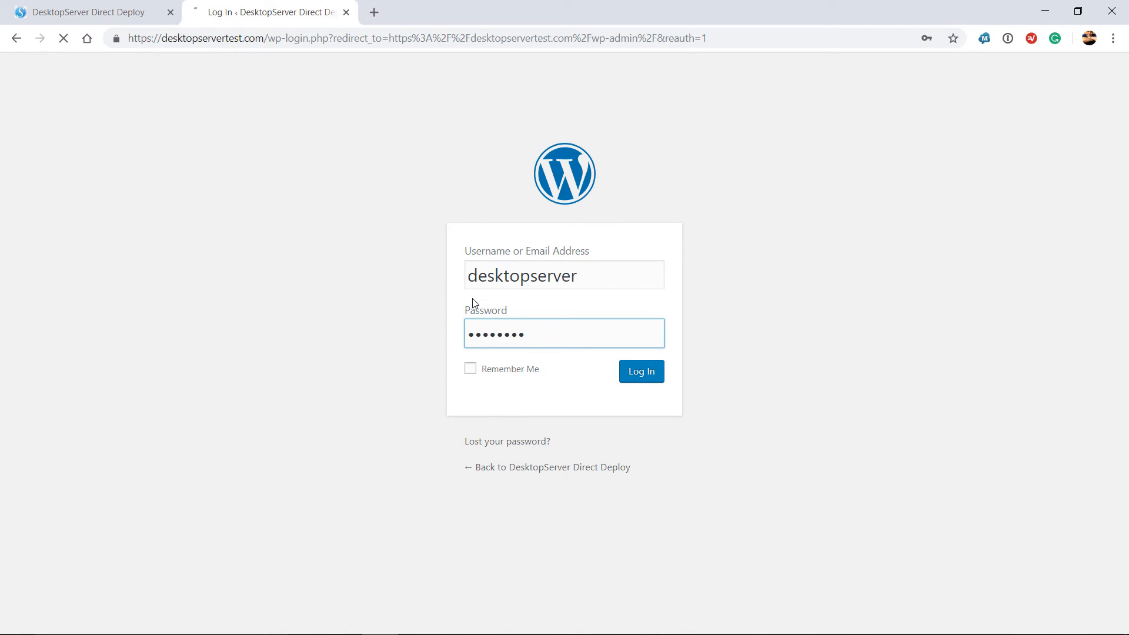
pyautogui.click(641, 371)
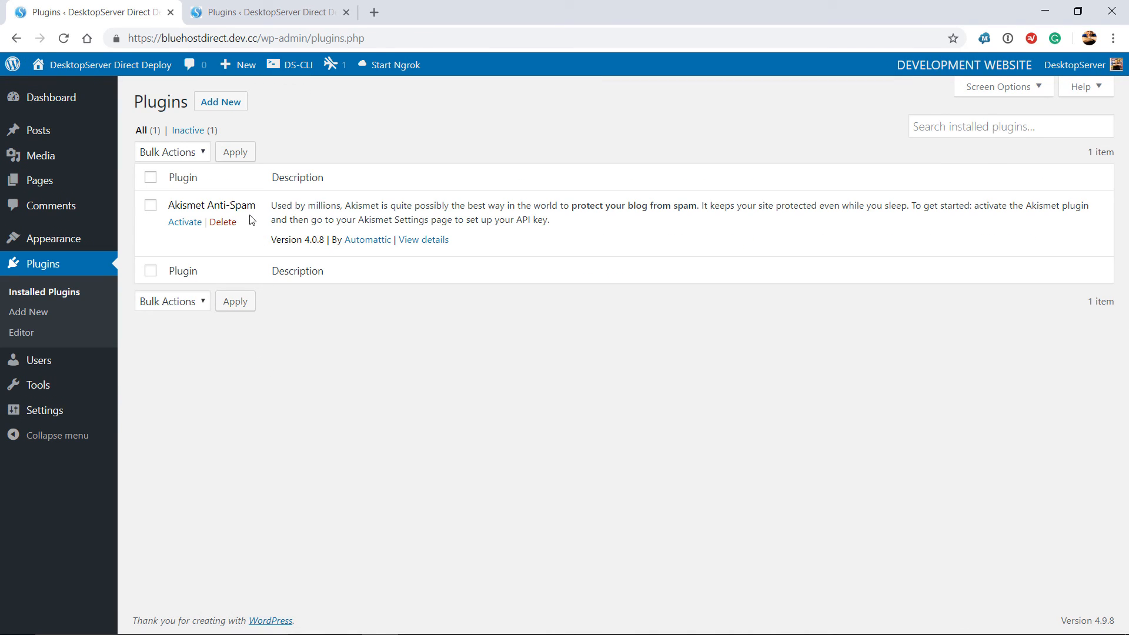
pyautogui.click(265, 12)
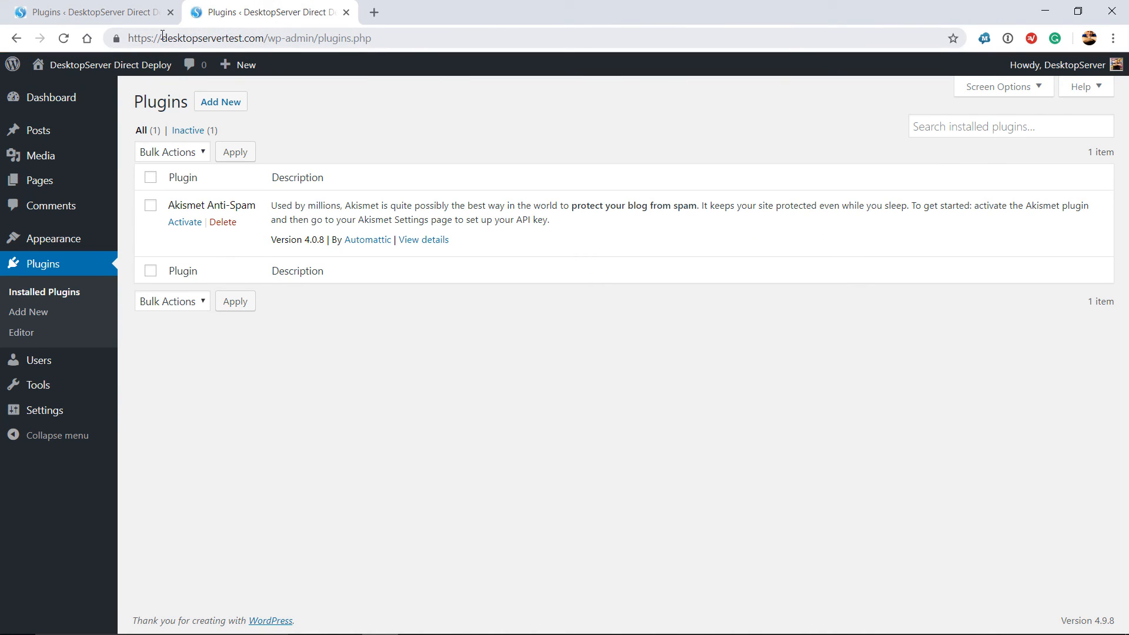